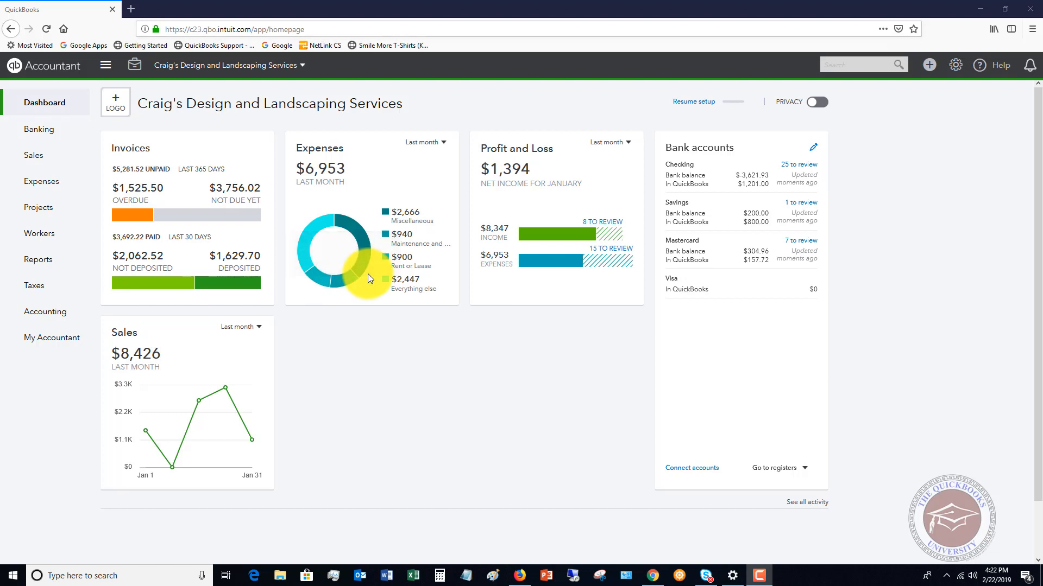
Navigate from the dashboard to the Expense Transactions list via Expenses
left_click(41, 181)
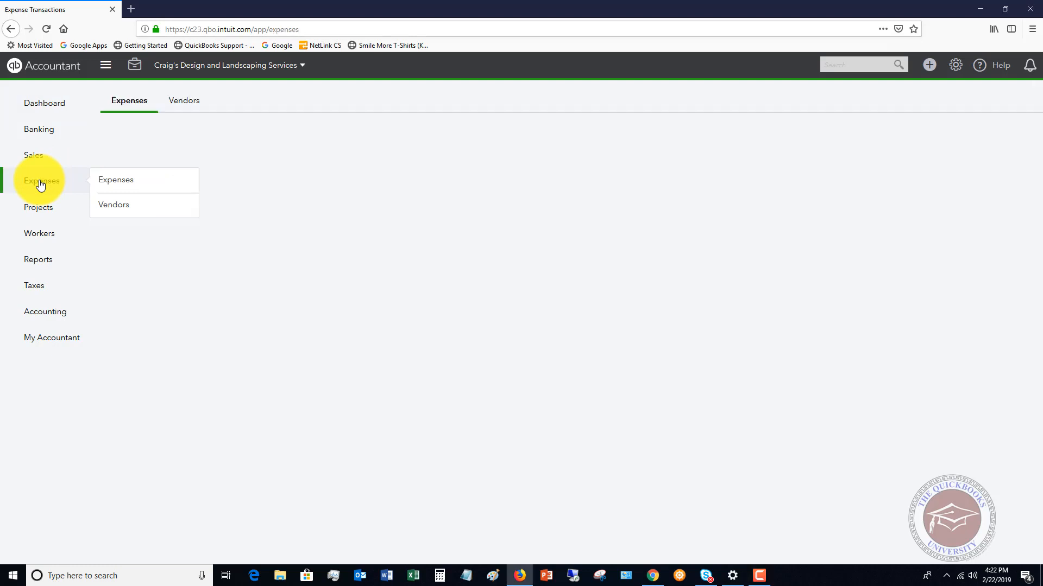
left_click(115, 180)
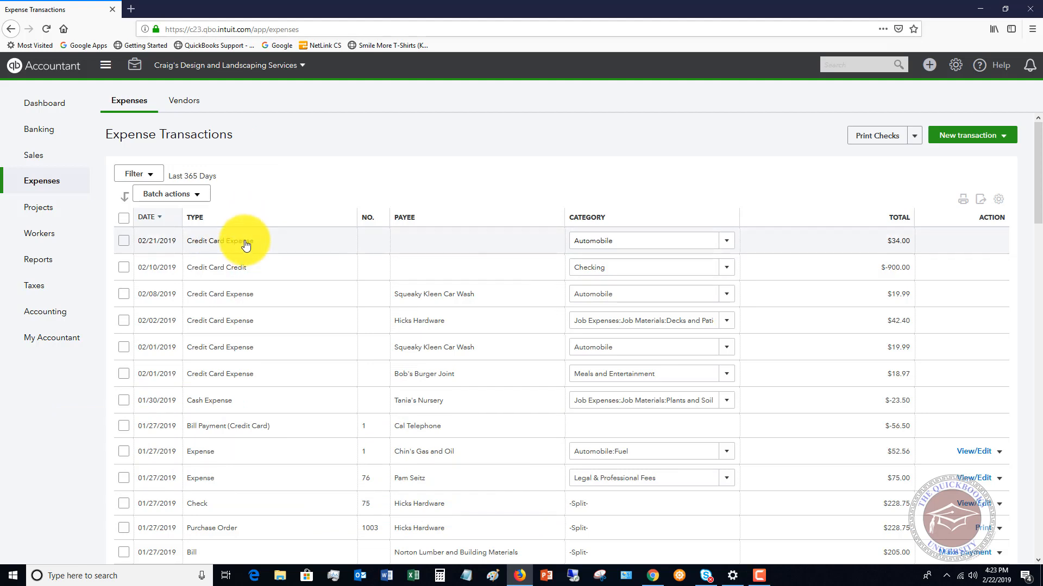
mouse_move(230, 473)
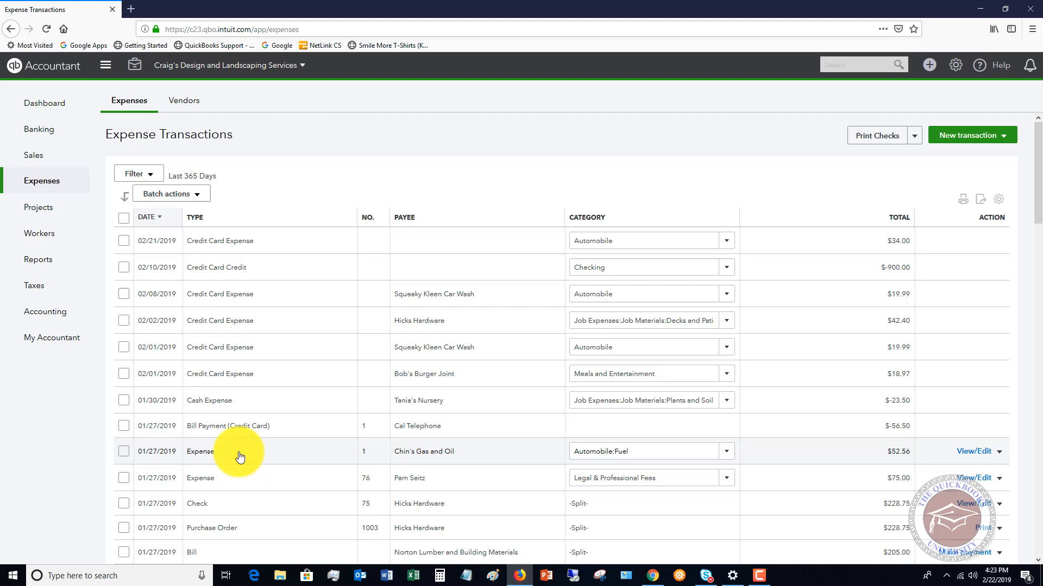
mouse_move(943, 277)
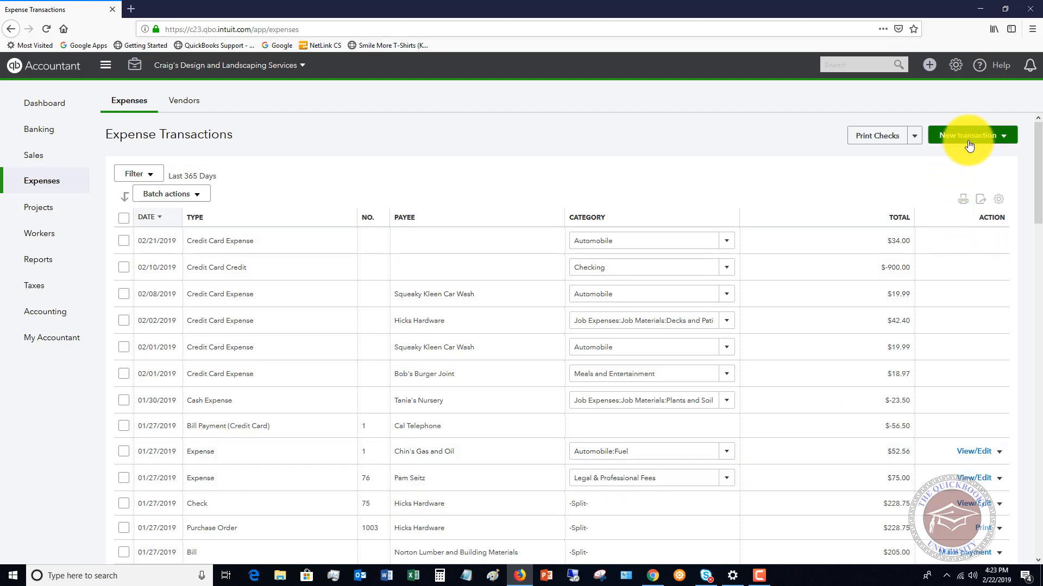
Start a new Expense transaction and choose Hicks Hardware as the payee
left_click(968, 134)
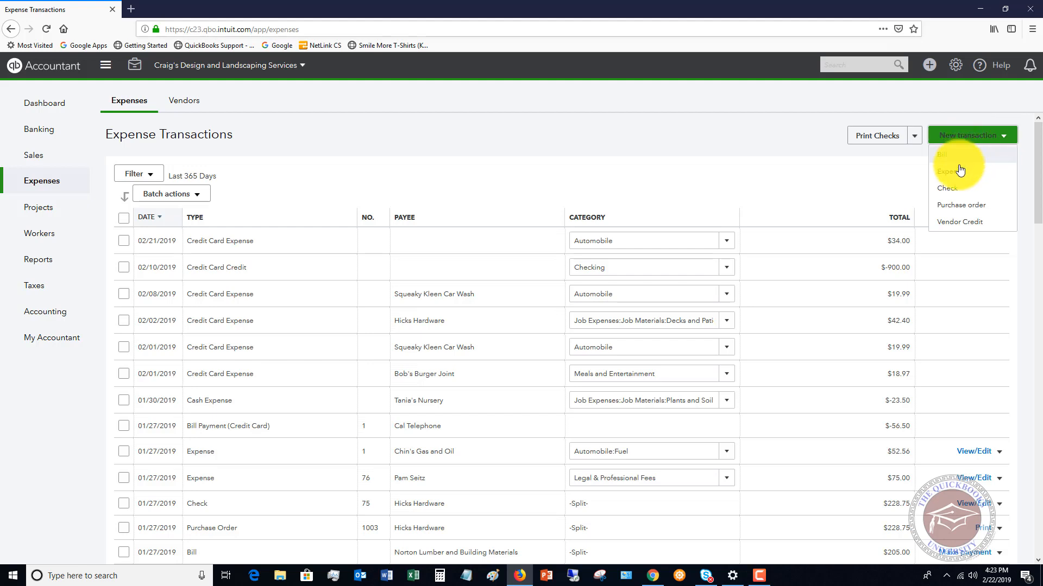
left_click(947, 171)
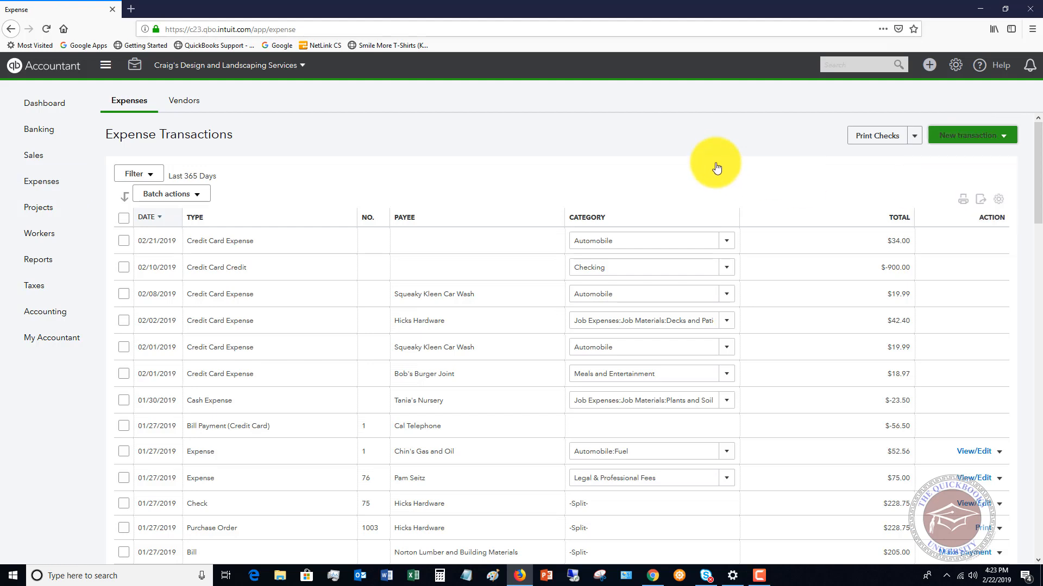
left_click(967, 134)
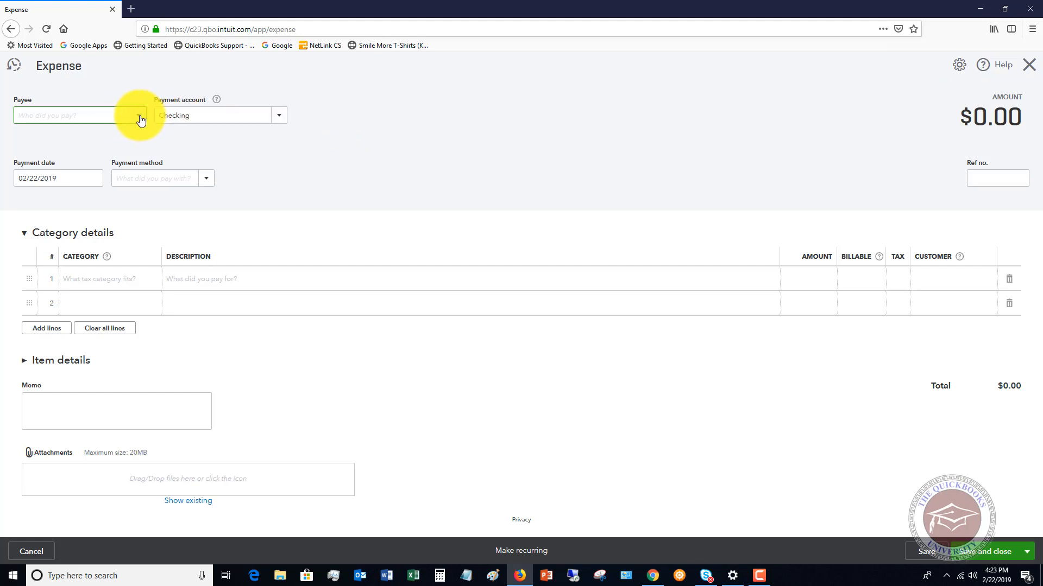
left_click(73, 115)
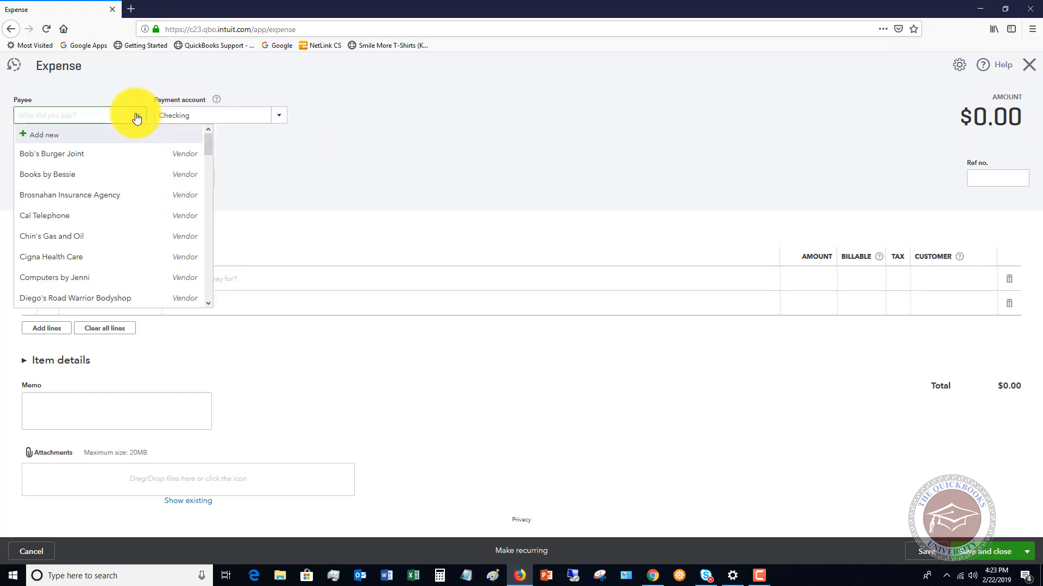
scroll("down", 3)
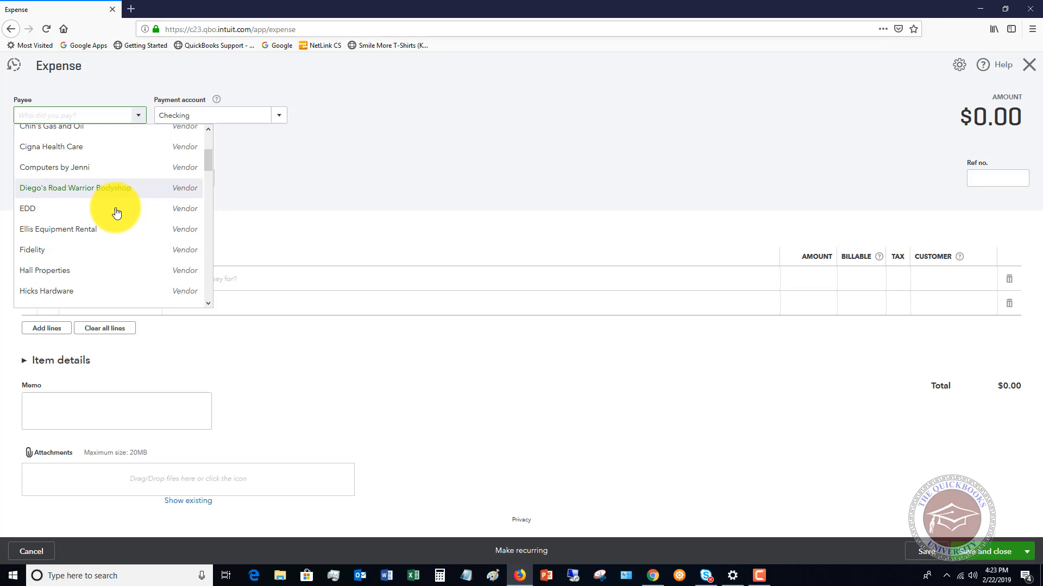
scroll("down", 3)
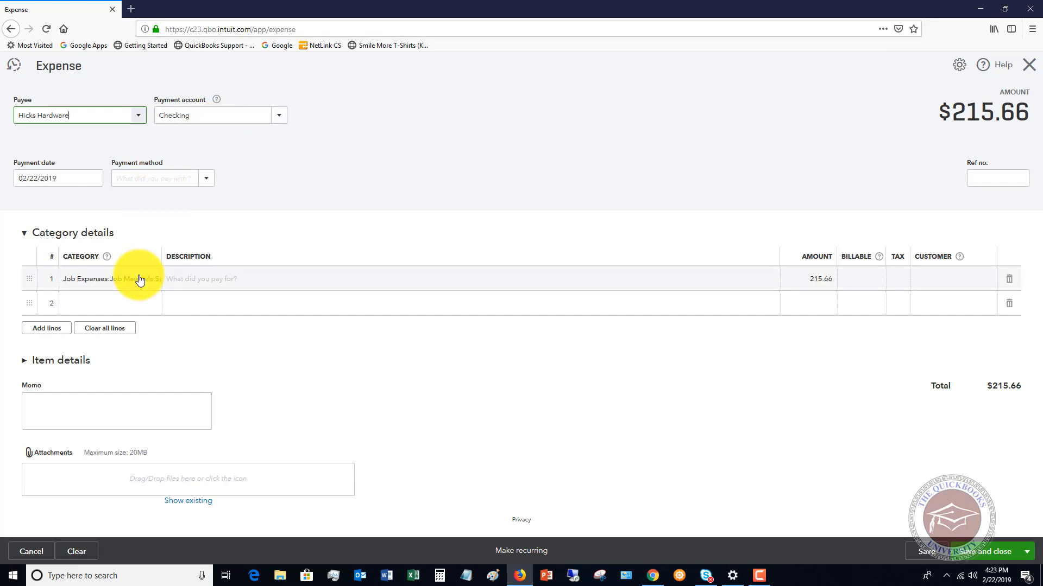
Clear the prefilled category line and set the payment method to Cash
left_click(104, 328)
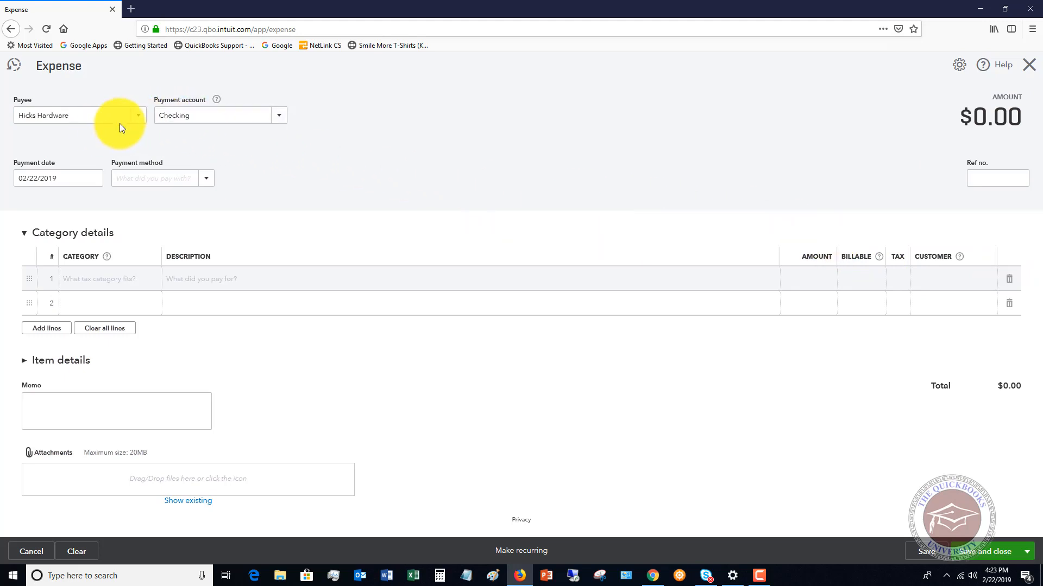
mouse_move(359, 165)
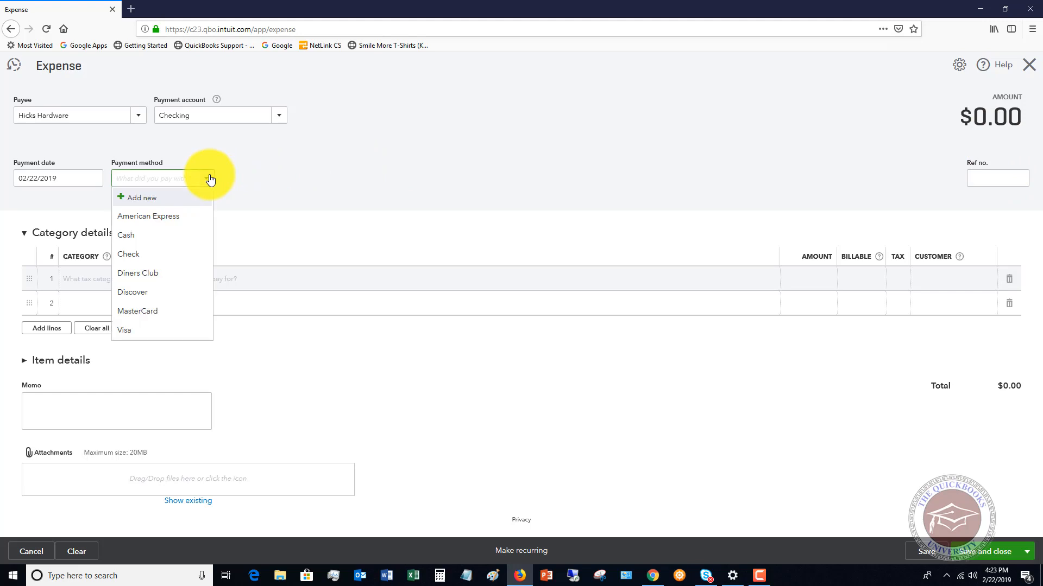
mouse_move(179, 213)
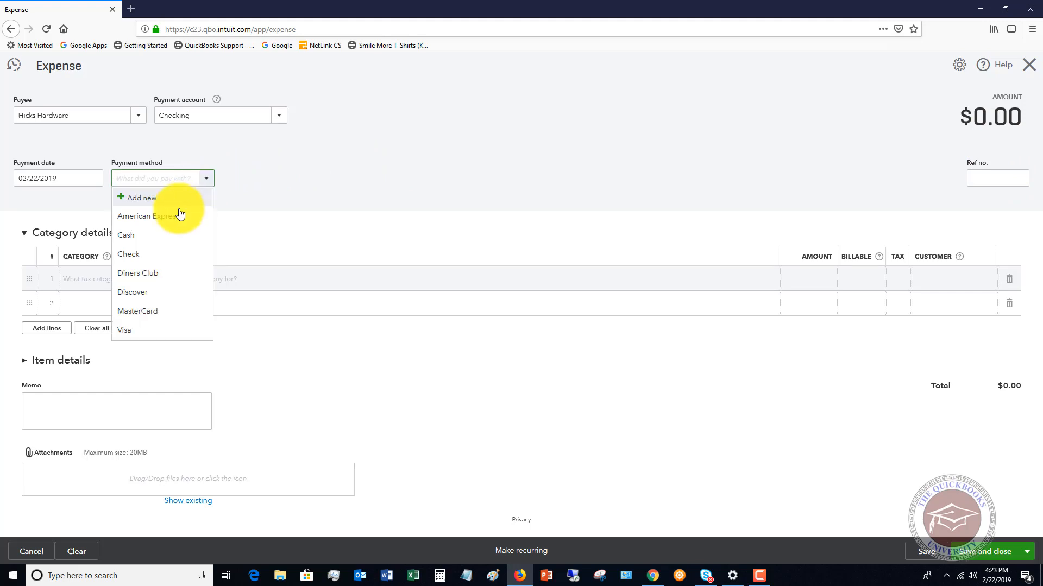
mouse_move(137, 239)
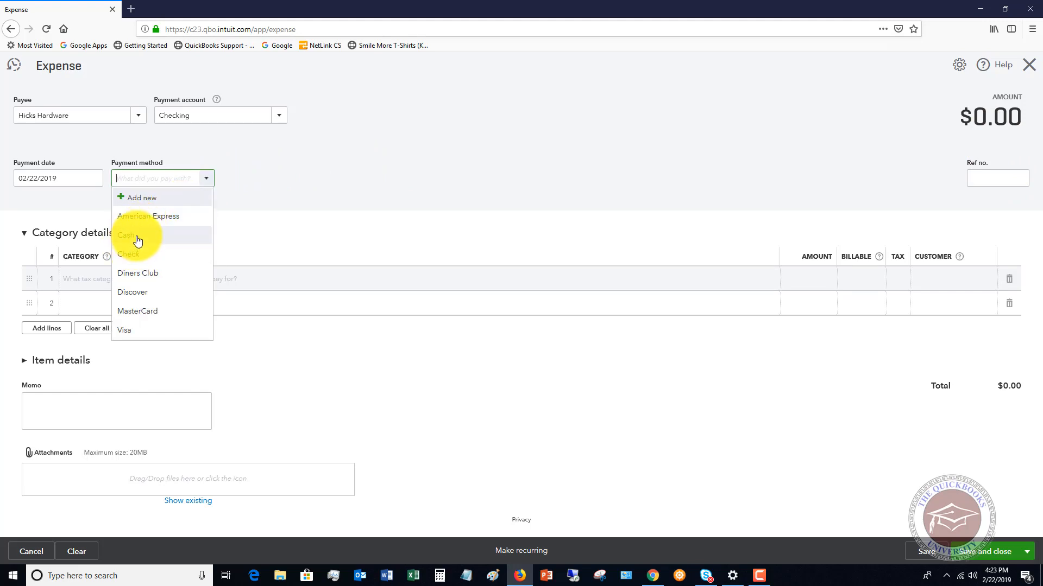
mouse_move(132, 254)
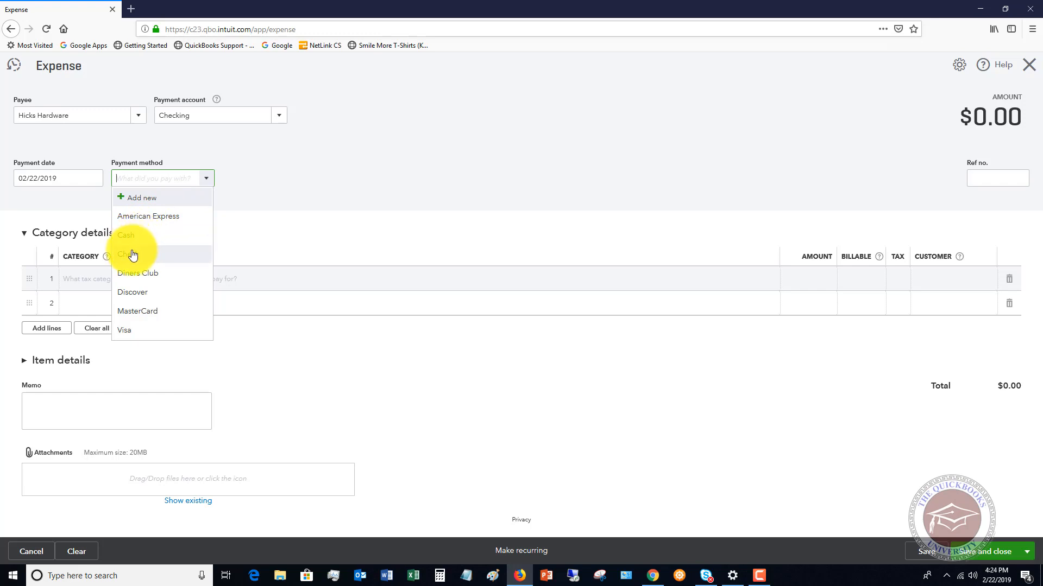
left_click(126, 234)
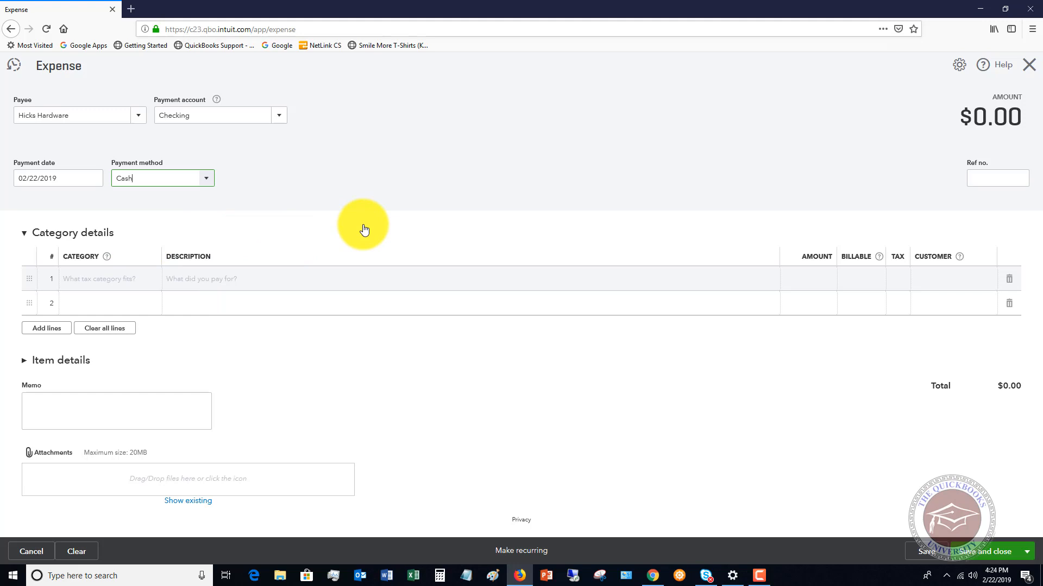
Set line 1 to Equipment Rental with an amount of 125.00
left_click(107, 280)
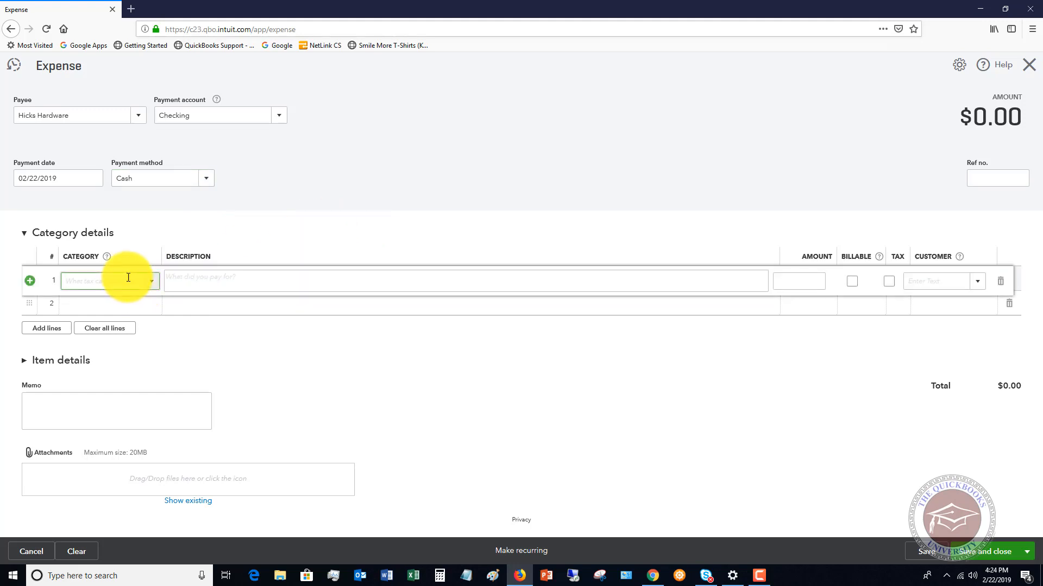
mouse_move(732, 210)
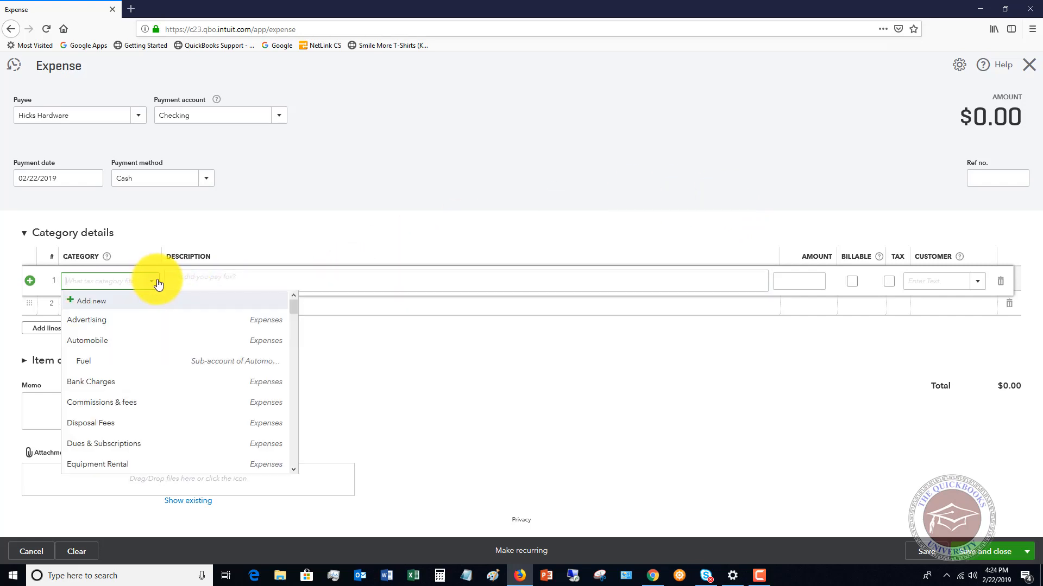
mouse_move(179, 383)
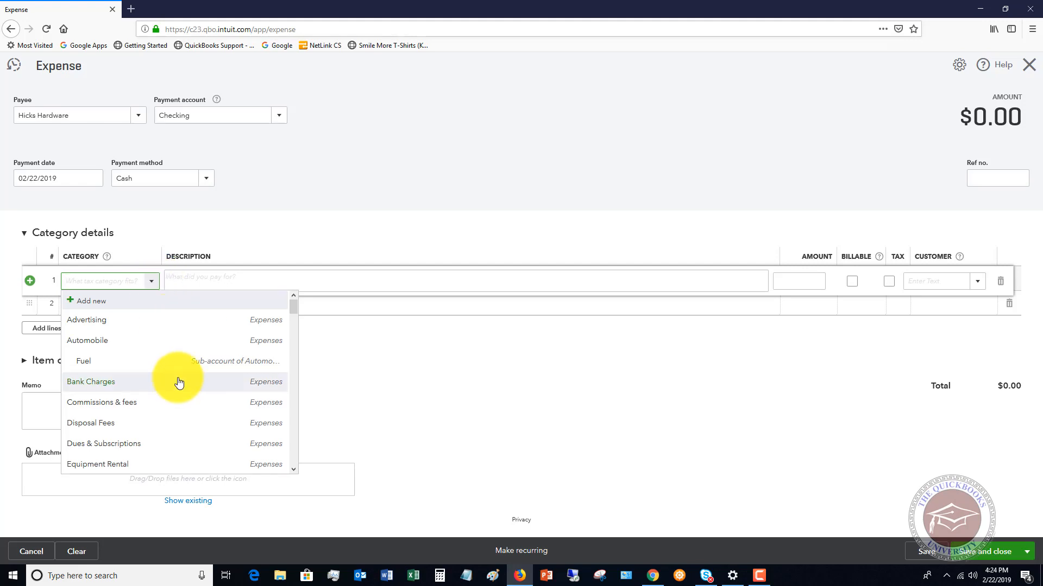
scroll("down", 3)
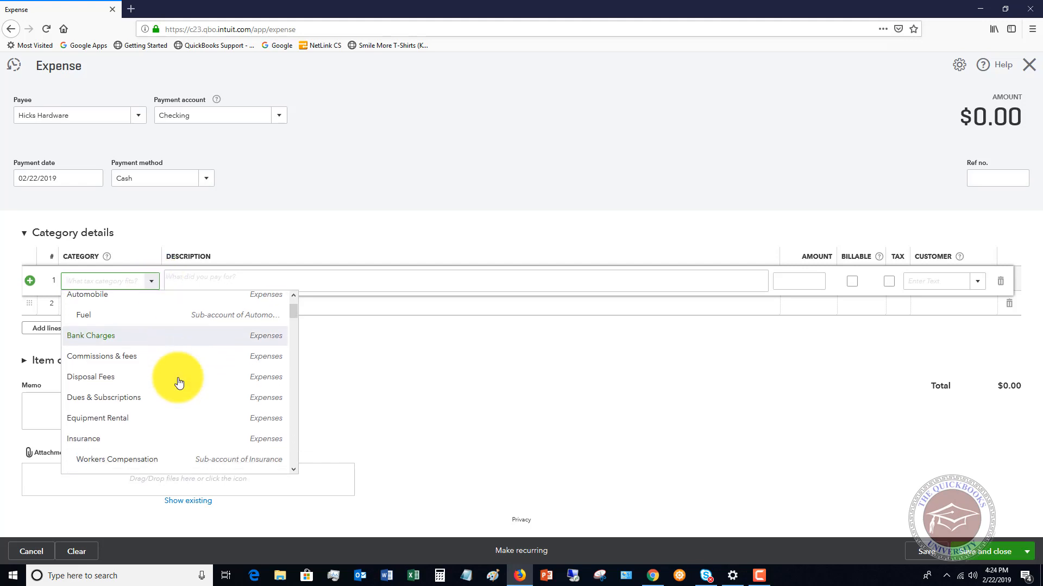
scroll("down", 3)
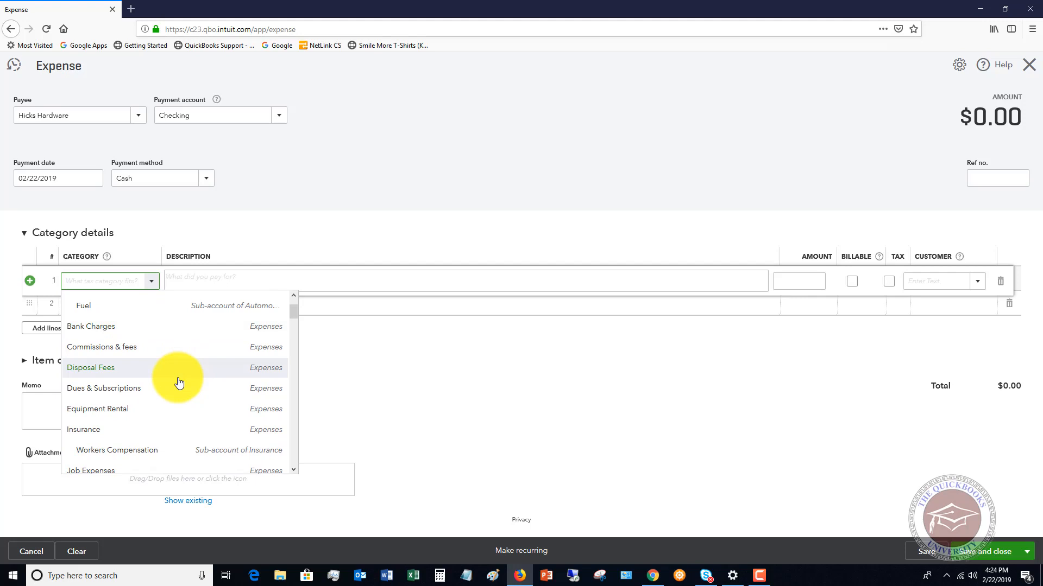
mouse_move(145, 413)
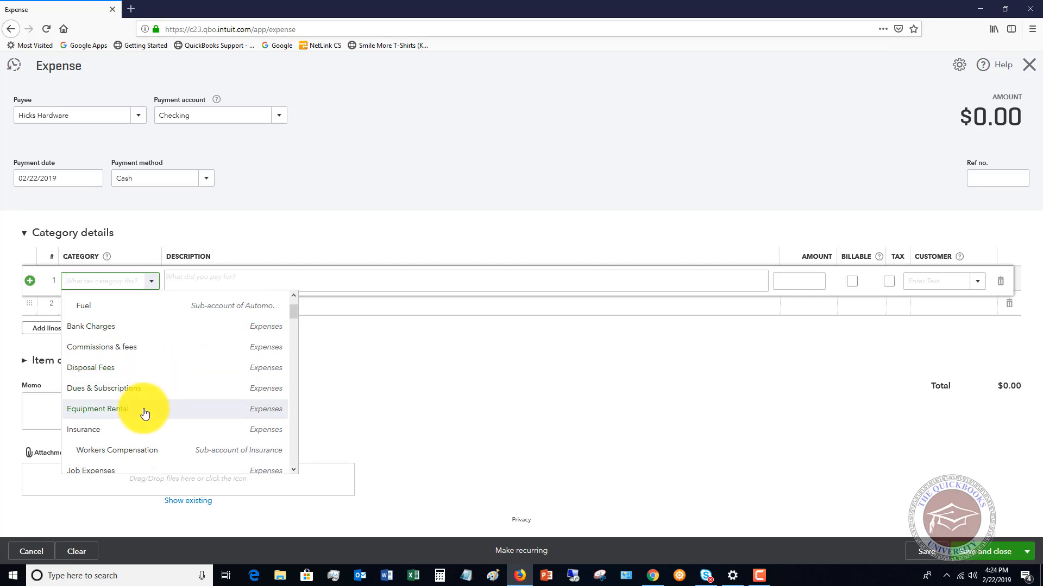
left_click(96, 410)
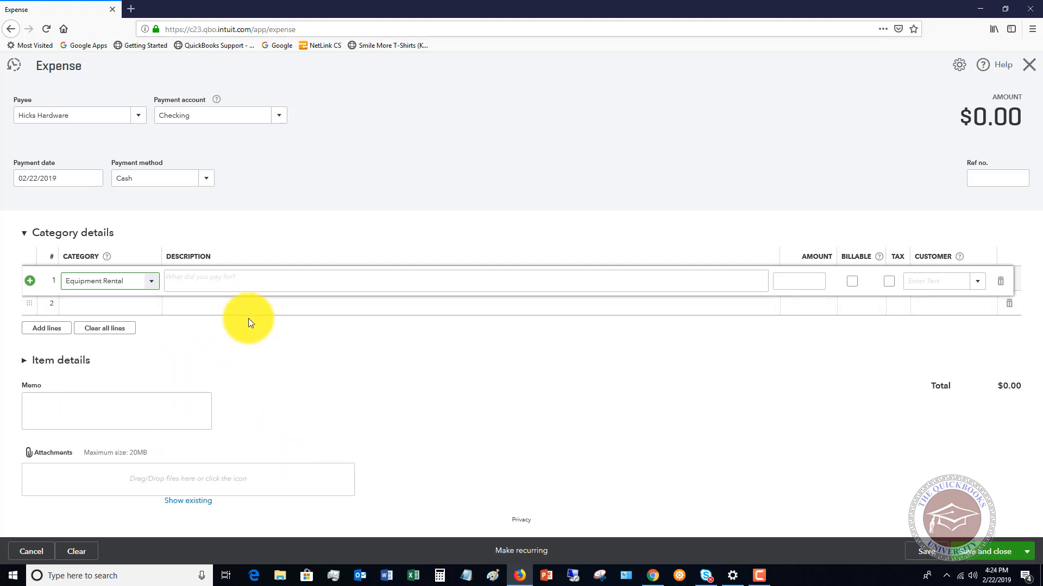
left_click(798, 280)
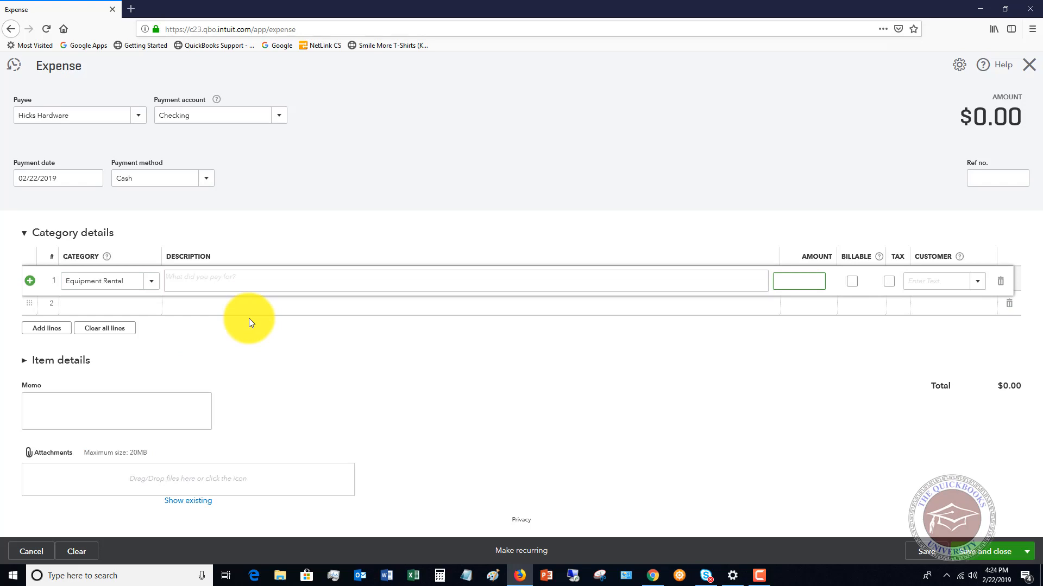
type("125.00")
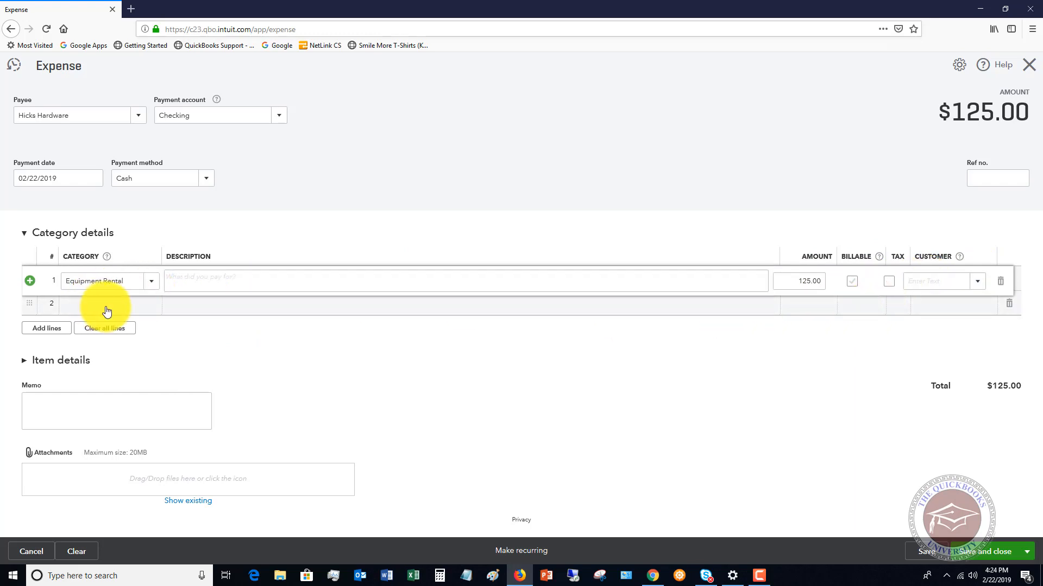
Set line 2 to Maintenance and Repair:Equipment Repairs with an amount of 500.00
left_click(106, 305)
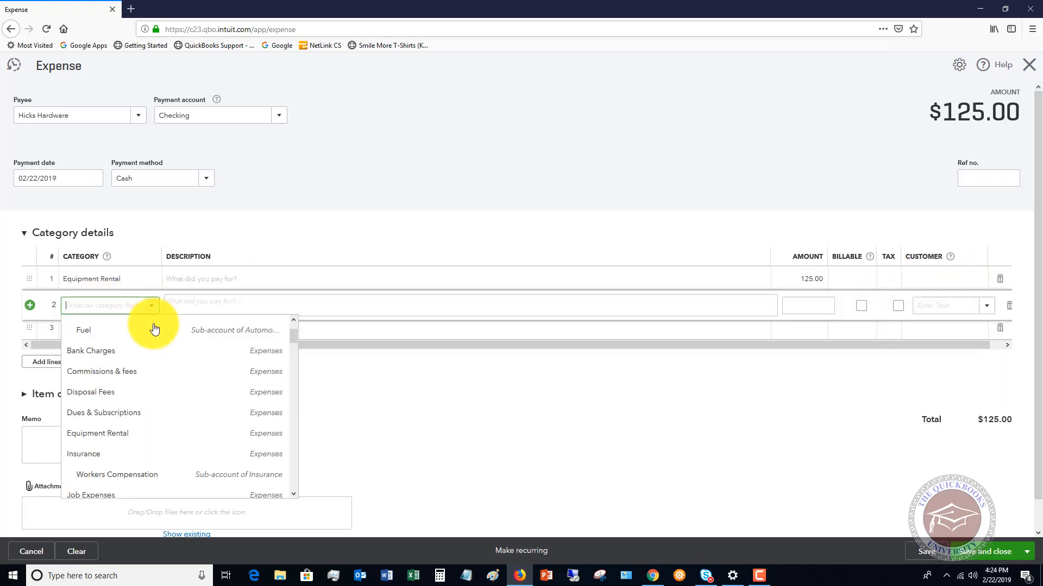
scroll("down", 3)
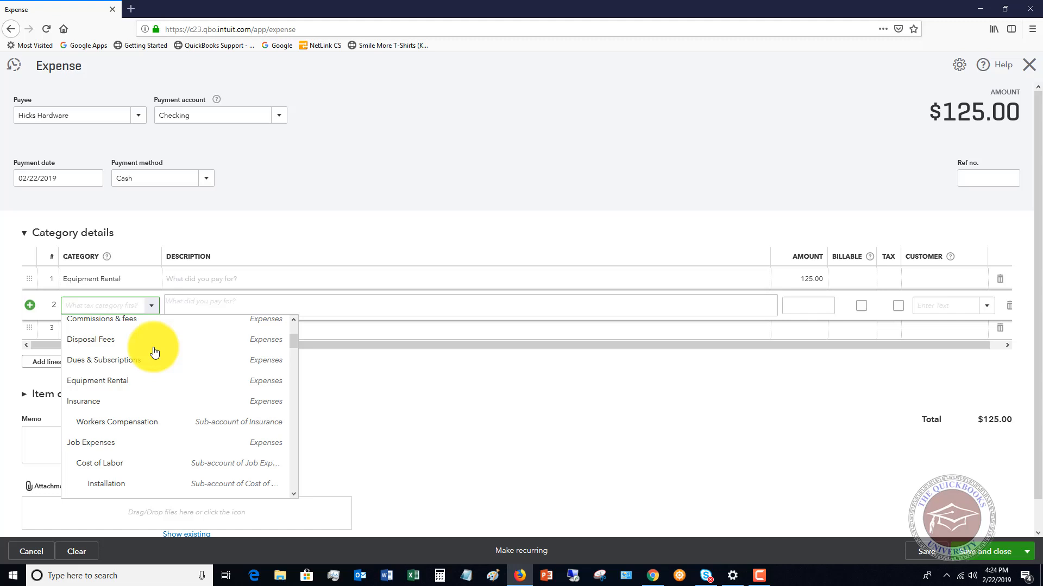
scroll("down", 3)
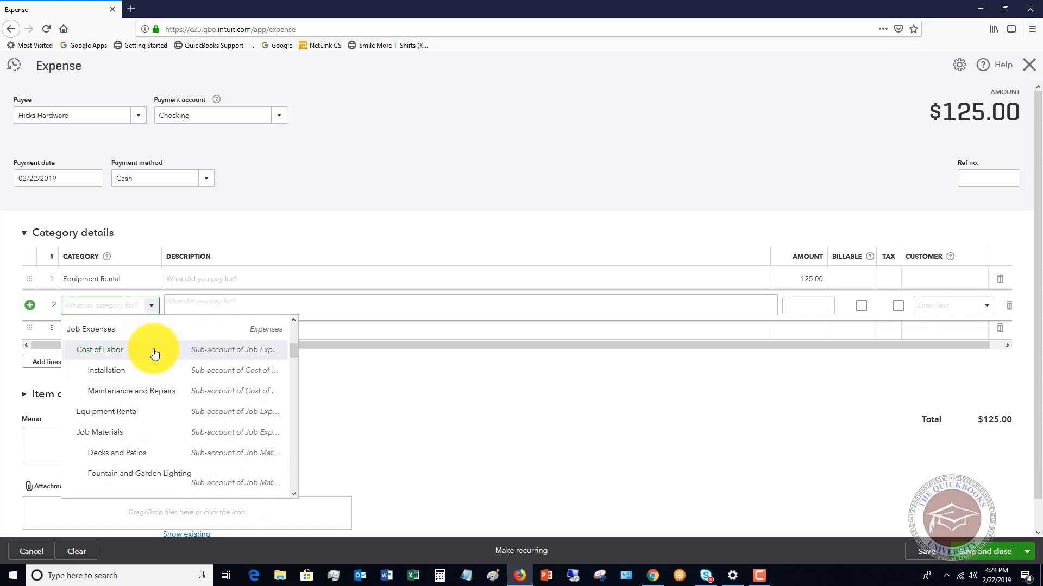
scroll("down", 3)
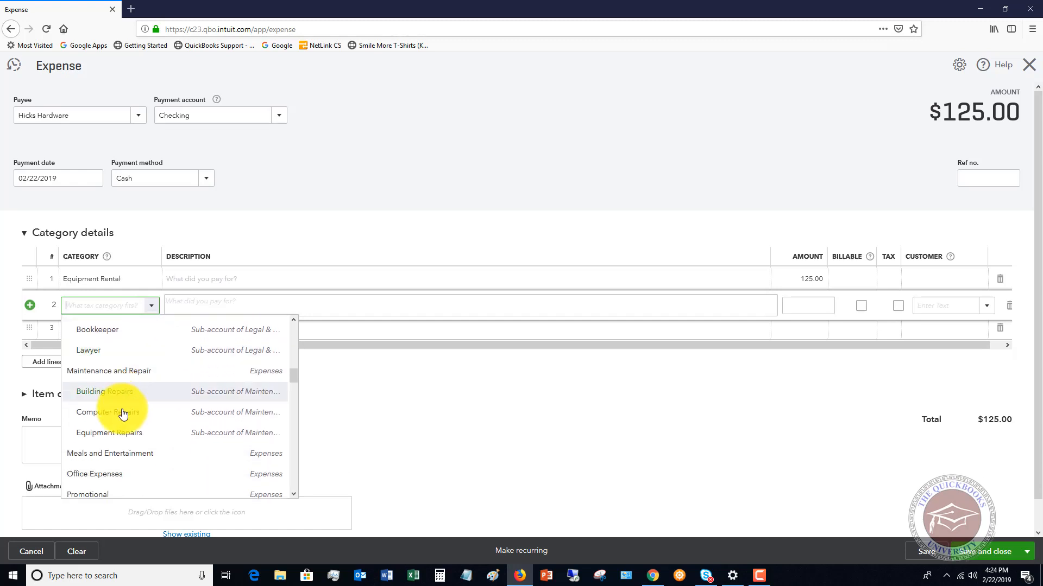
mouse_move(119, 434)
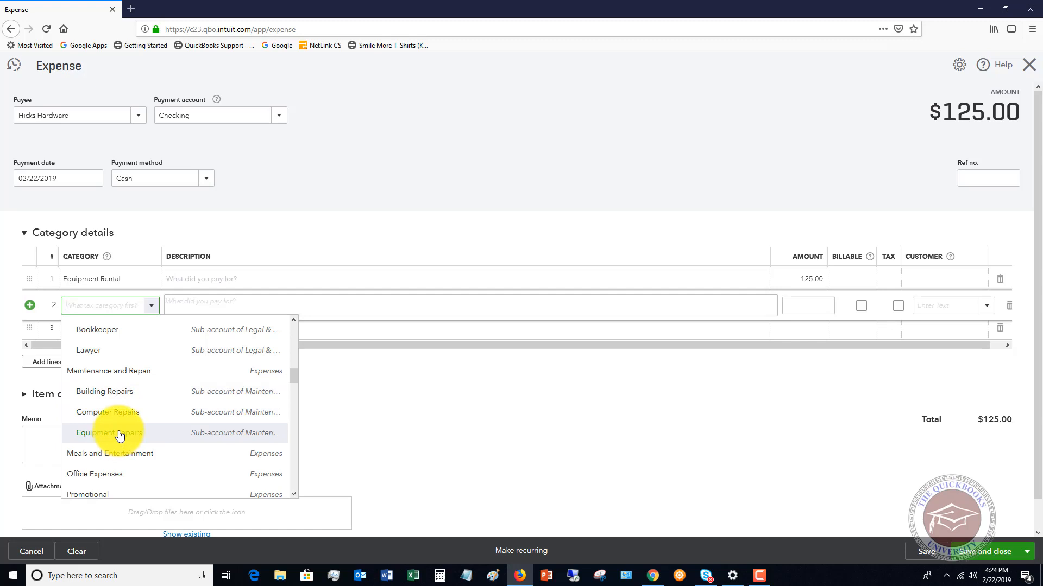
left_click(108, 433)
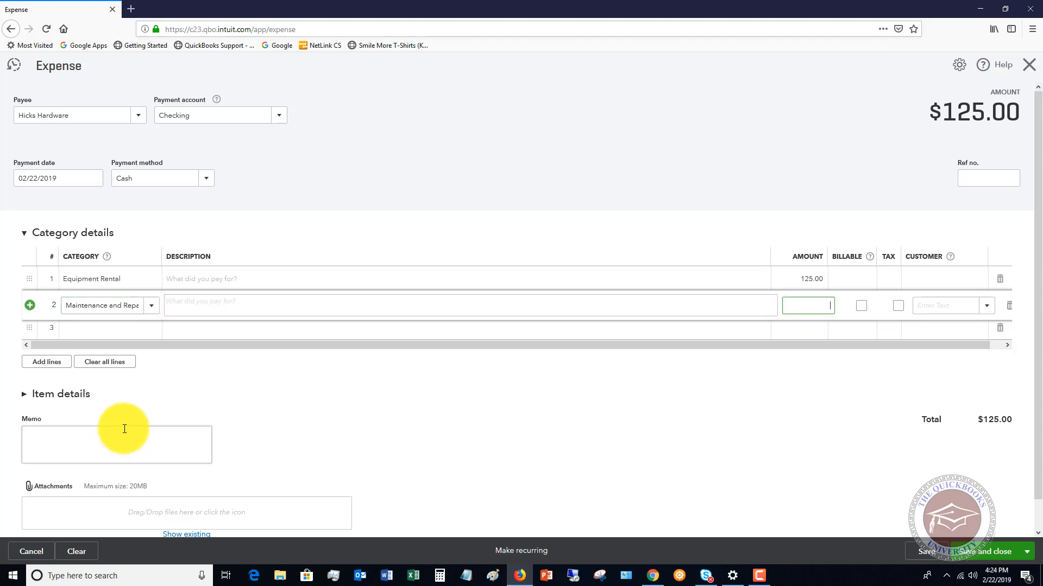
type("500.00")
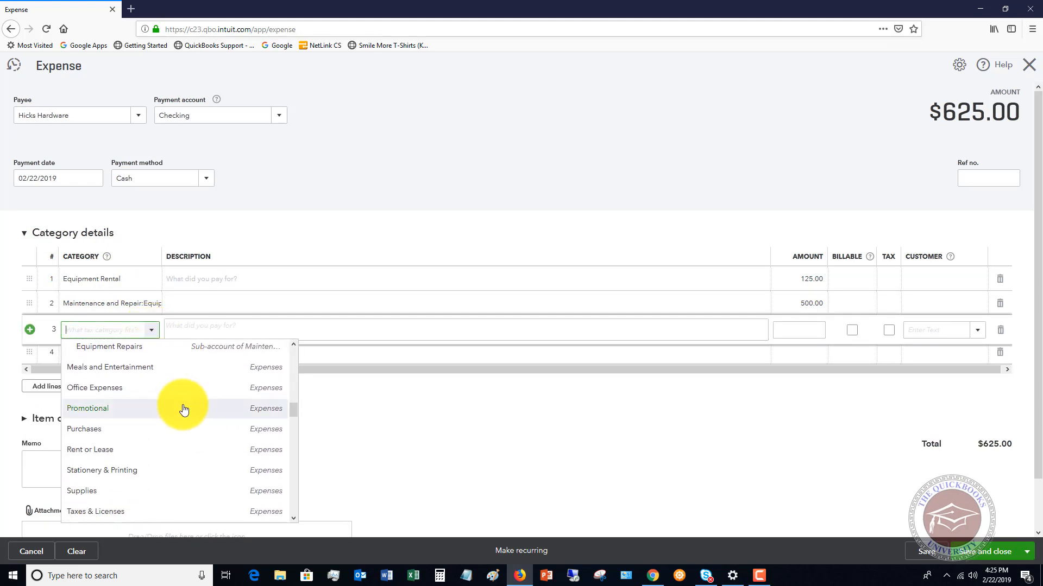
Set line 3 to Supplies for 75.23 and save the $700.23 expense
scroll("down", 3)
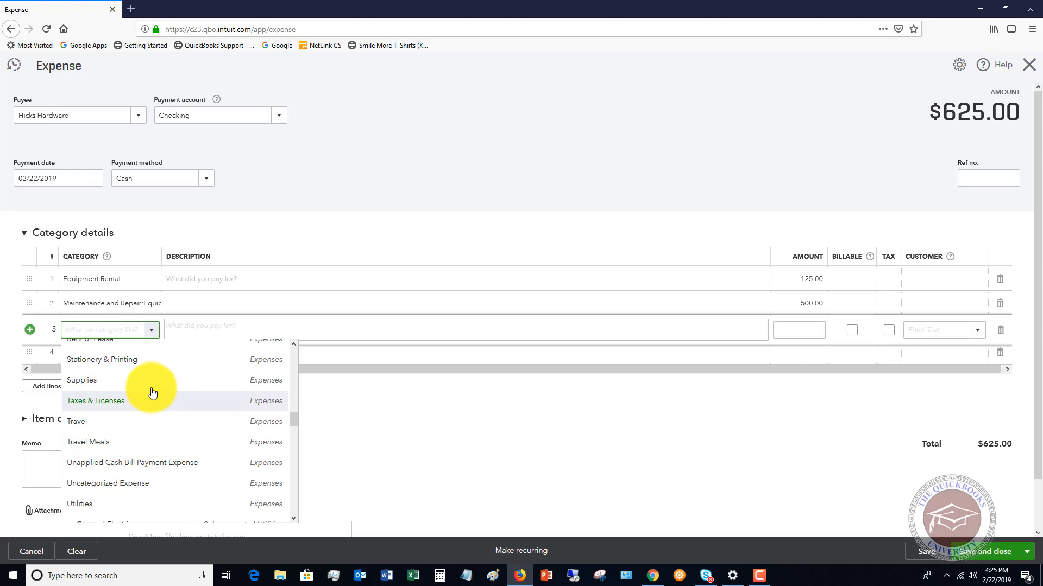
left_click(82, 380)
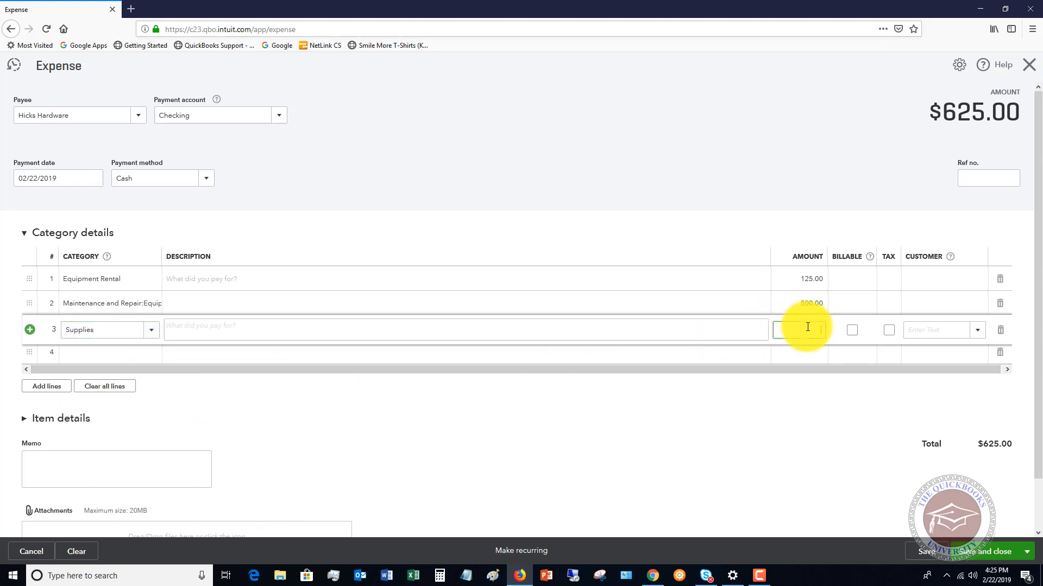
type("75")
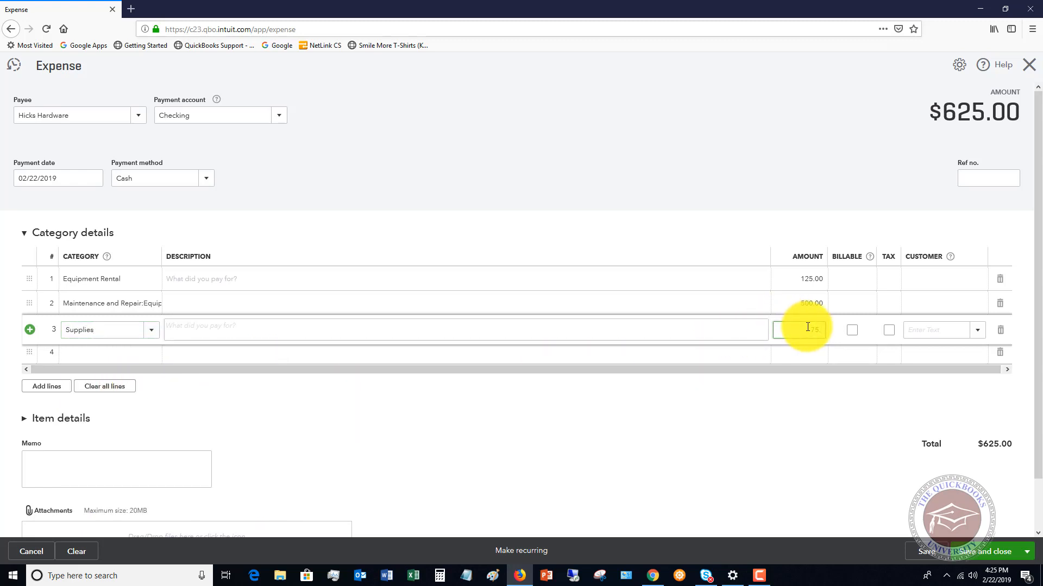
type("75.23")
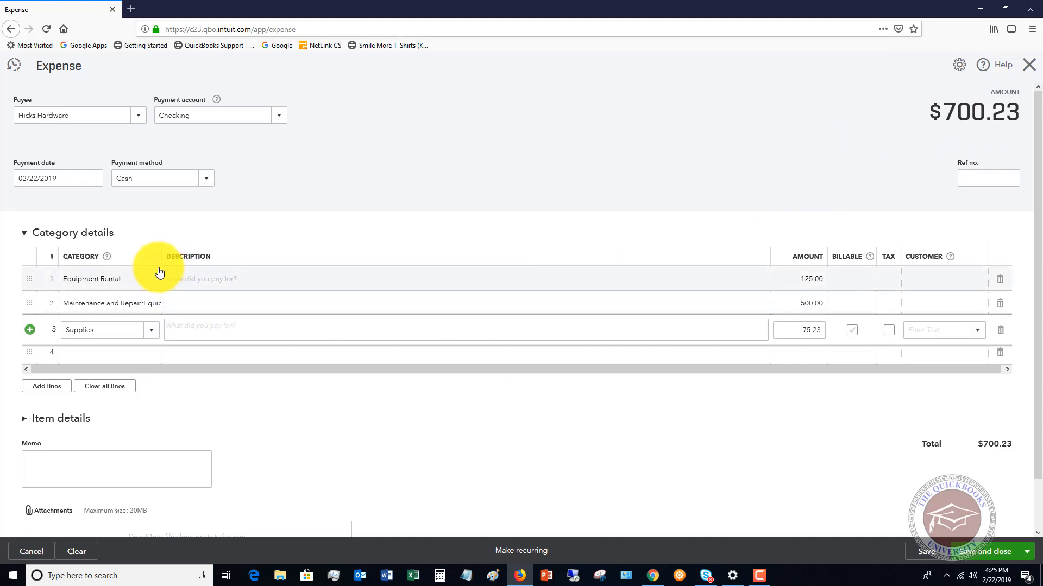
mouse_move(158, 337)
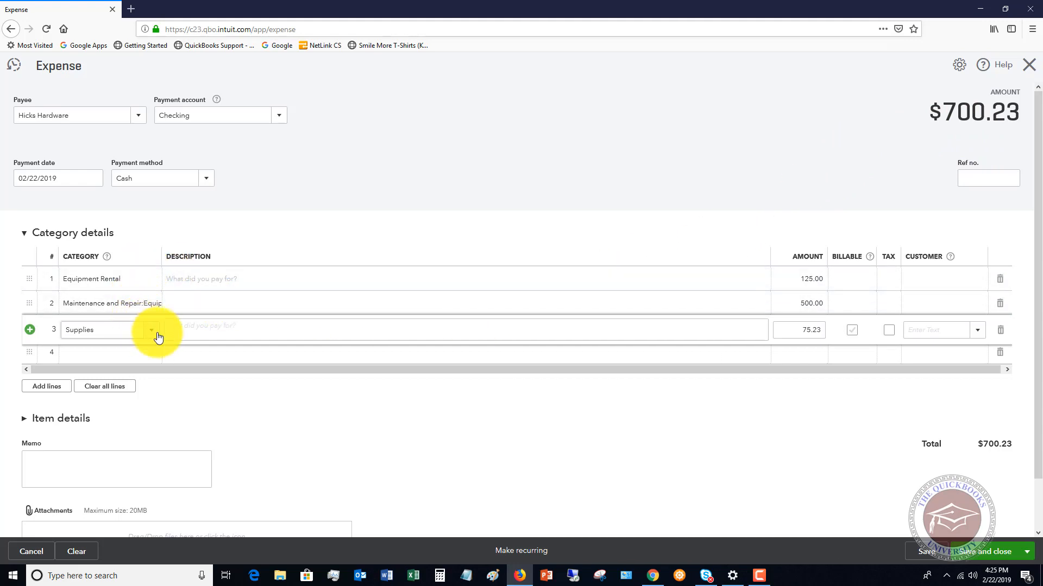
mouse_move(993, 555)
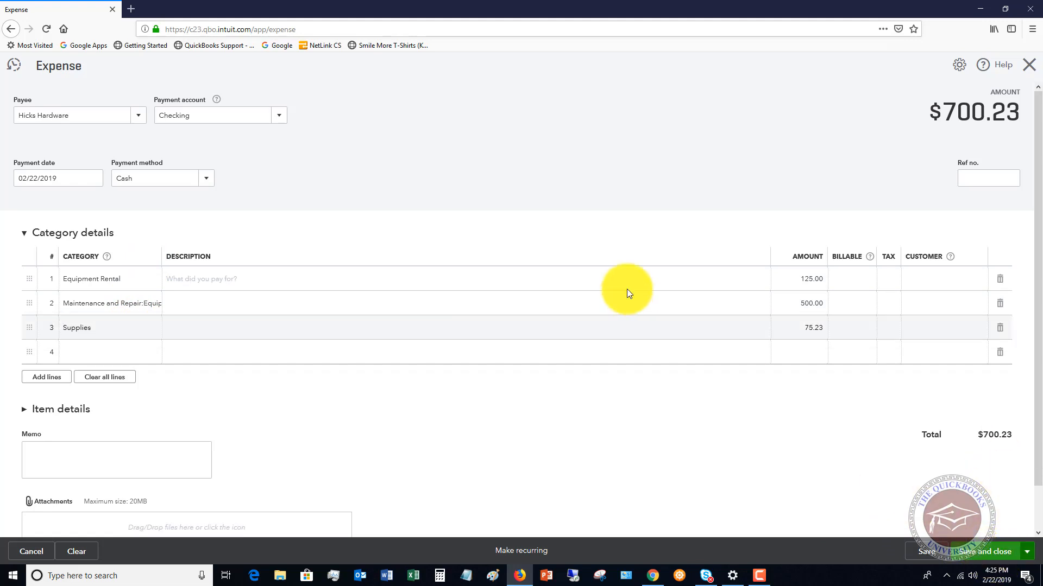
left_click(984, 555)
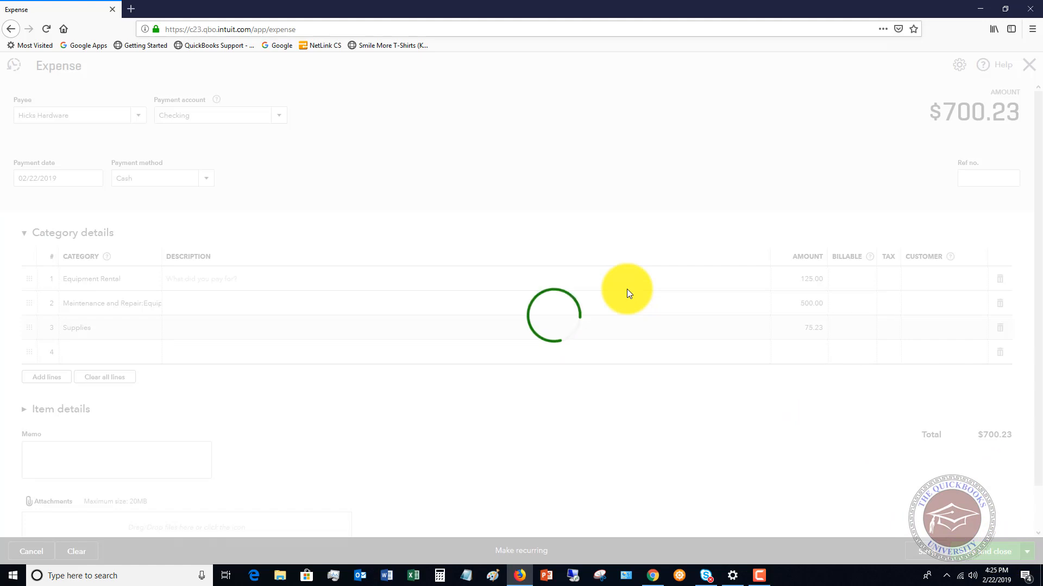
Return to Expense Transactions showing Hicks Hardware as a -Split- $700.23 entry
left_click(973, 551)
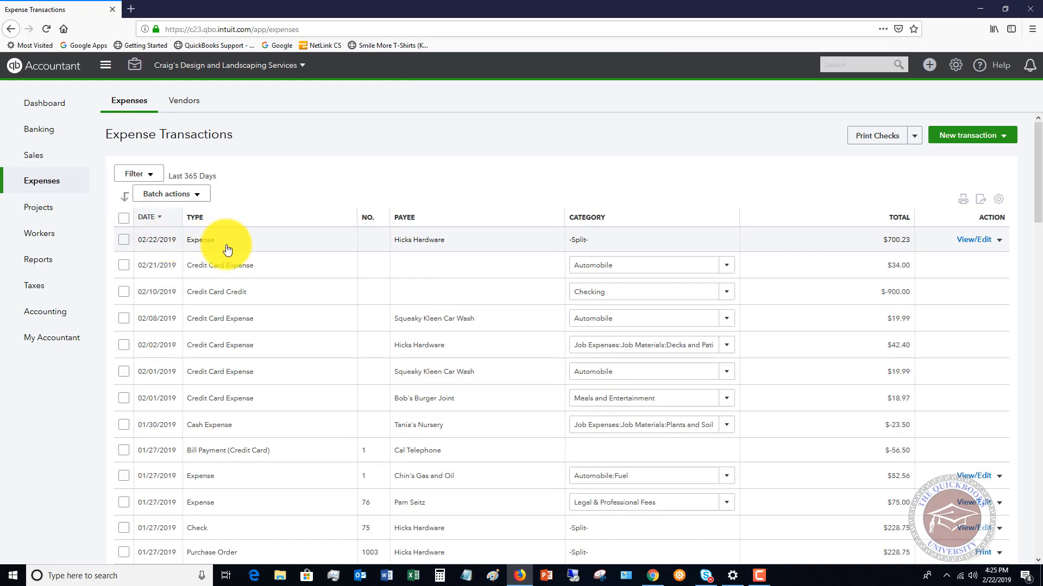
mouse_move(630, 246)
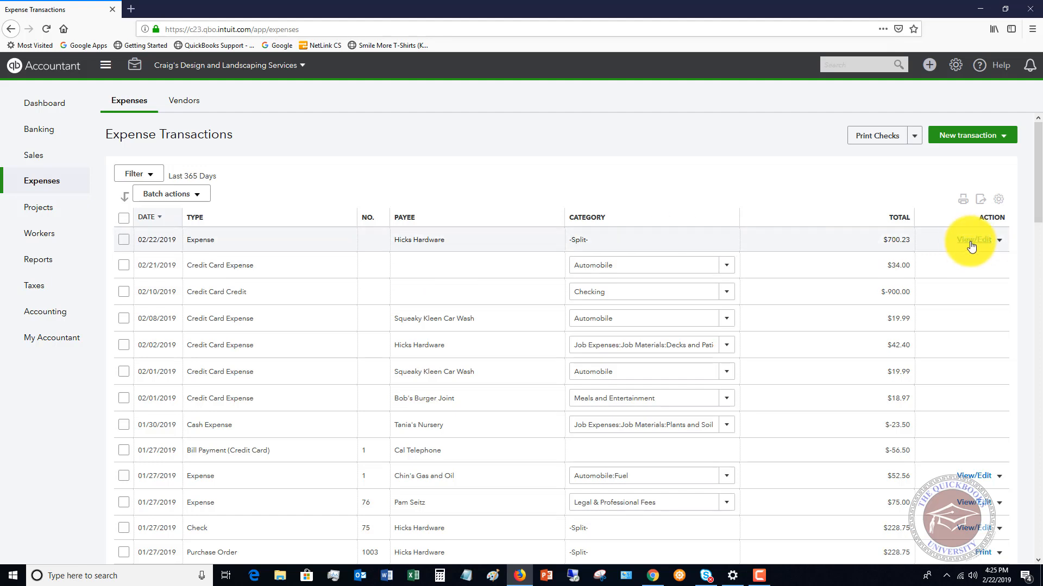
mouse_move(855, 186)
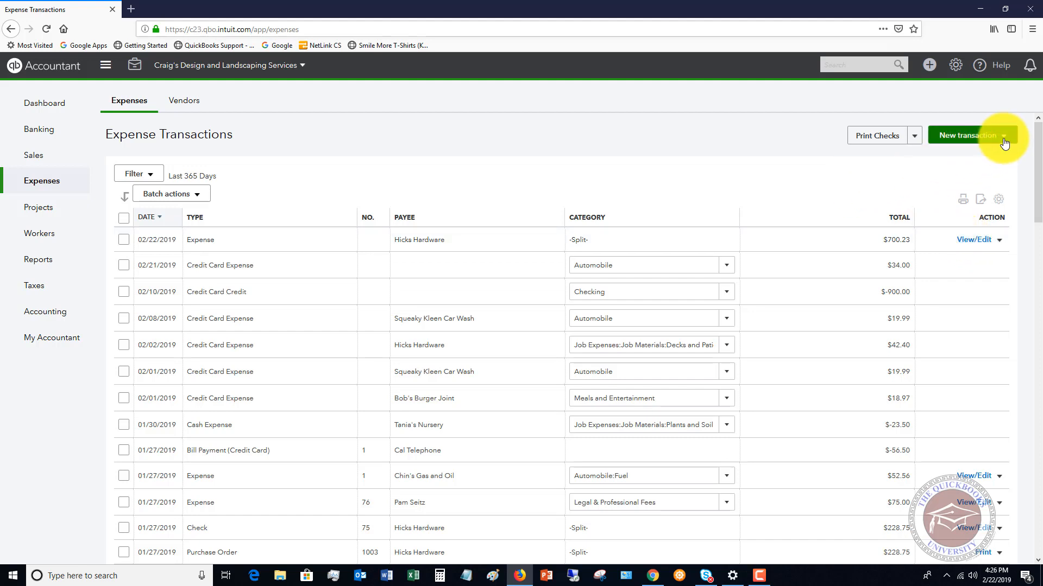
Start a new Bill and choose Lee Advertising as the vendor
left_click(971, 134)
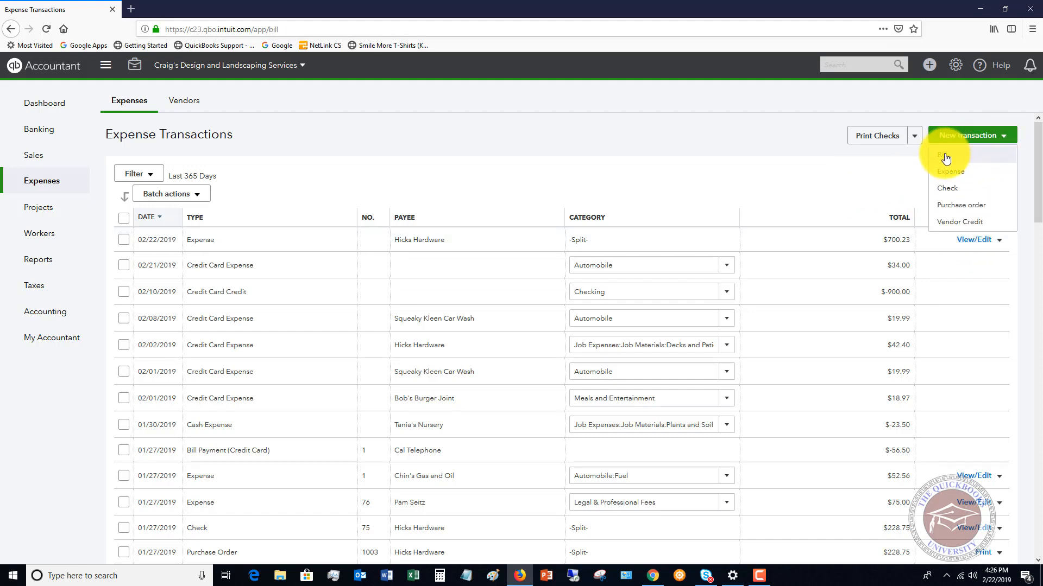
left_click(943, 155)
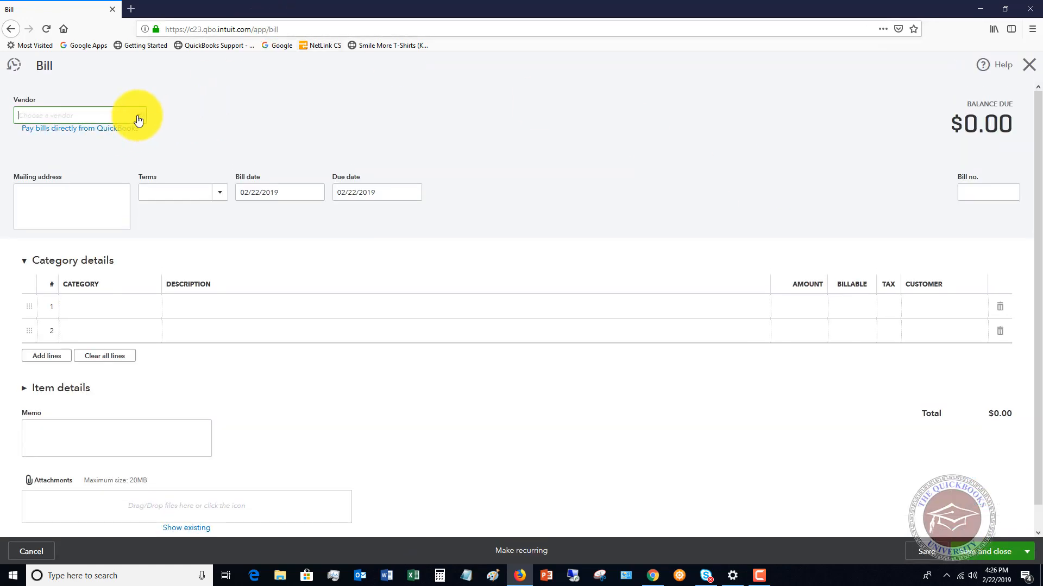
left_click(138, 115)
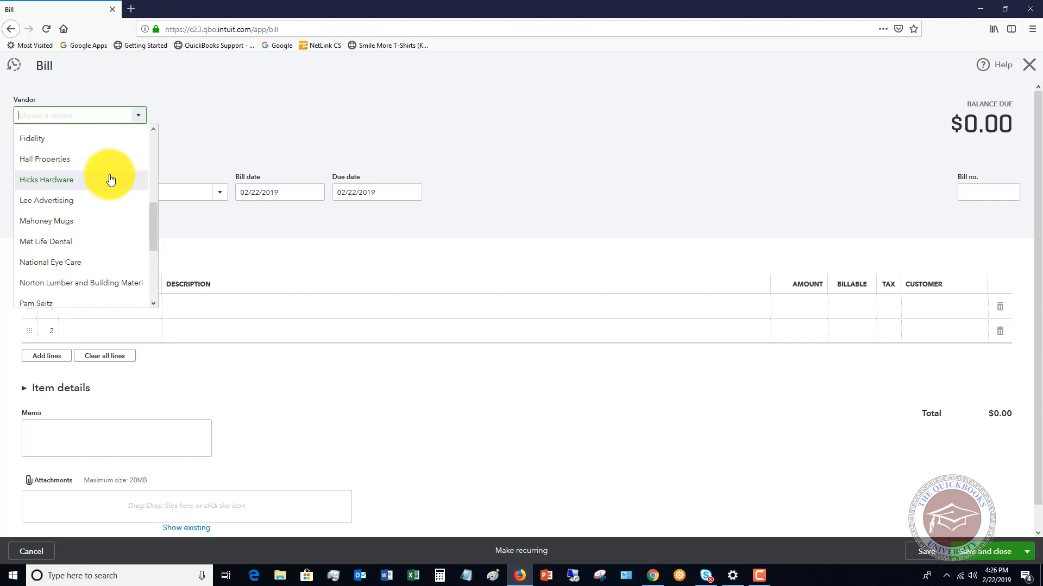
mouse_move(57, 200)
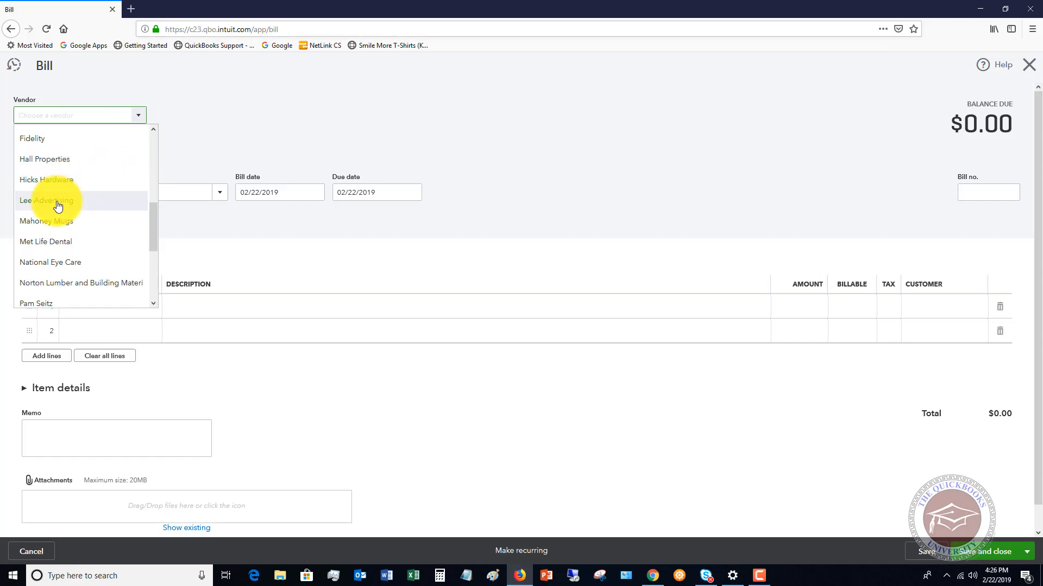
left_click(49, 200)
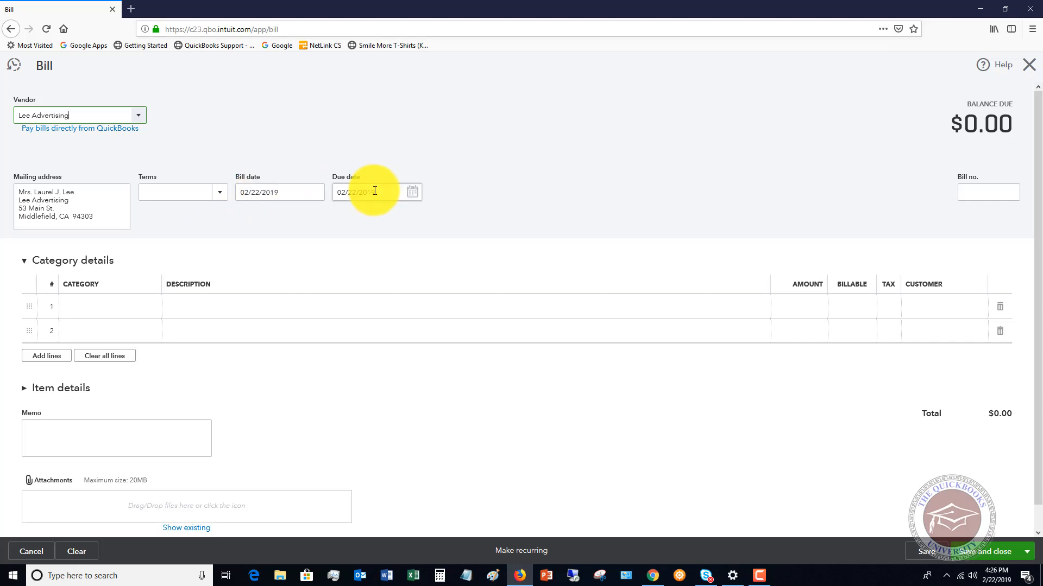
left_click(100, 308)
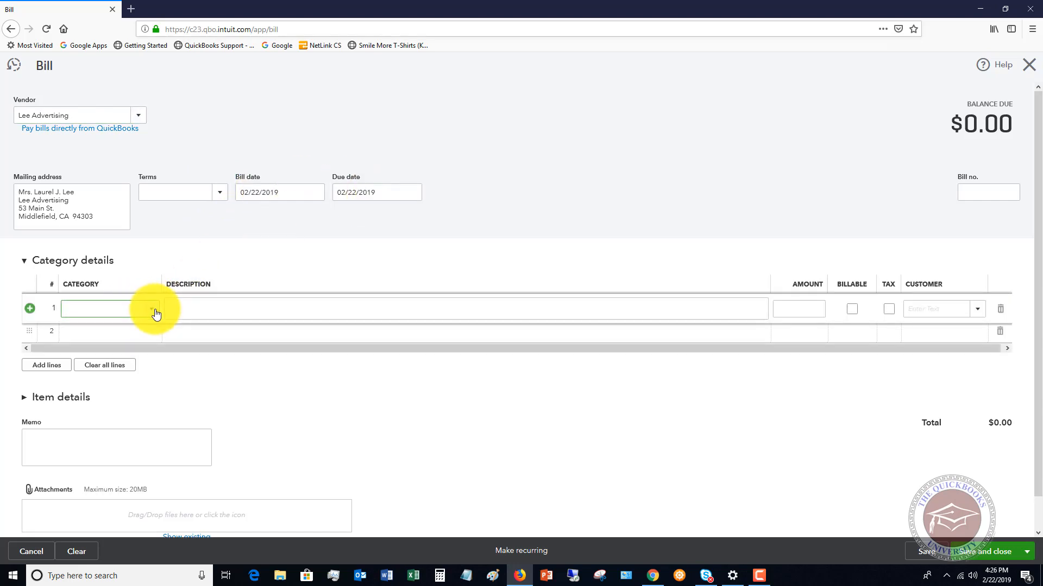
Set line 1 to Advertising with an amount of 600
left_click(148, 308)
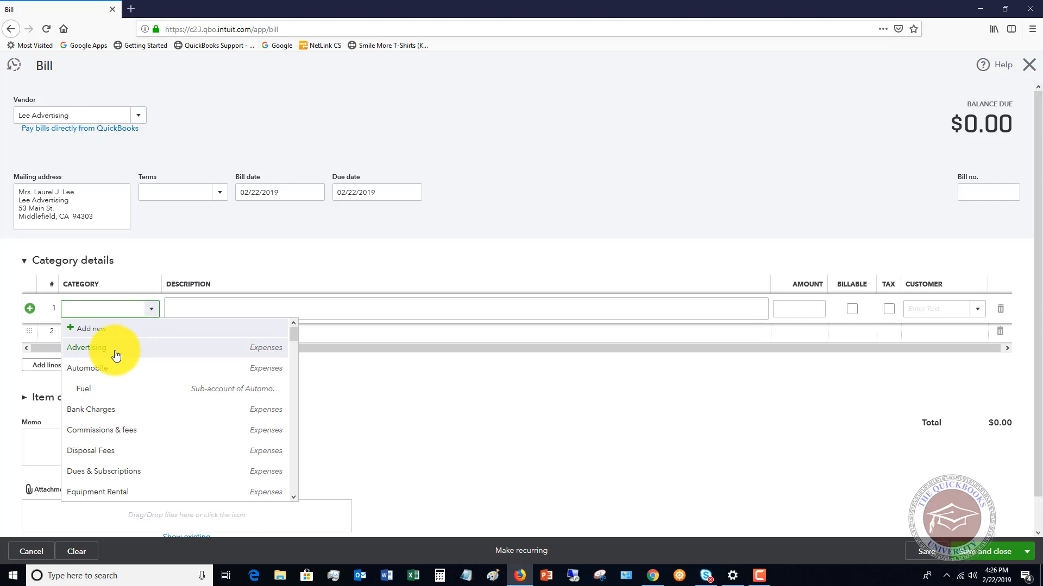
left_click(87, 348)
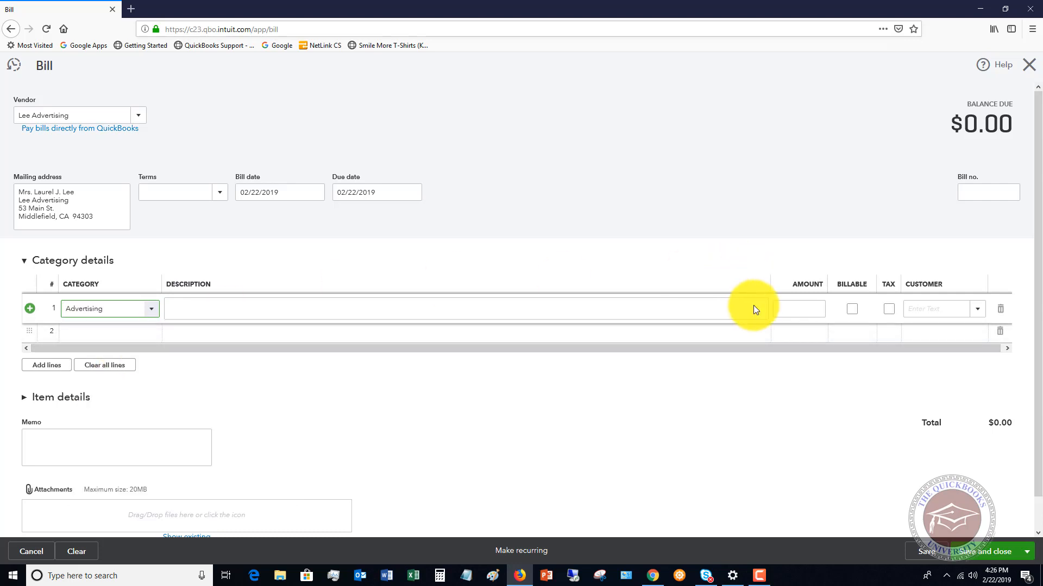
left_click(798, 309)
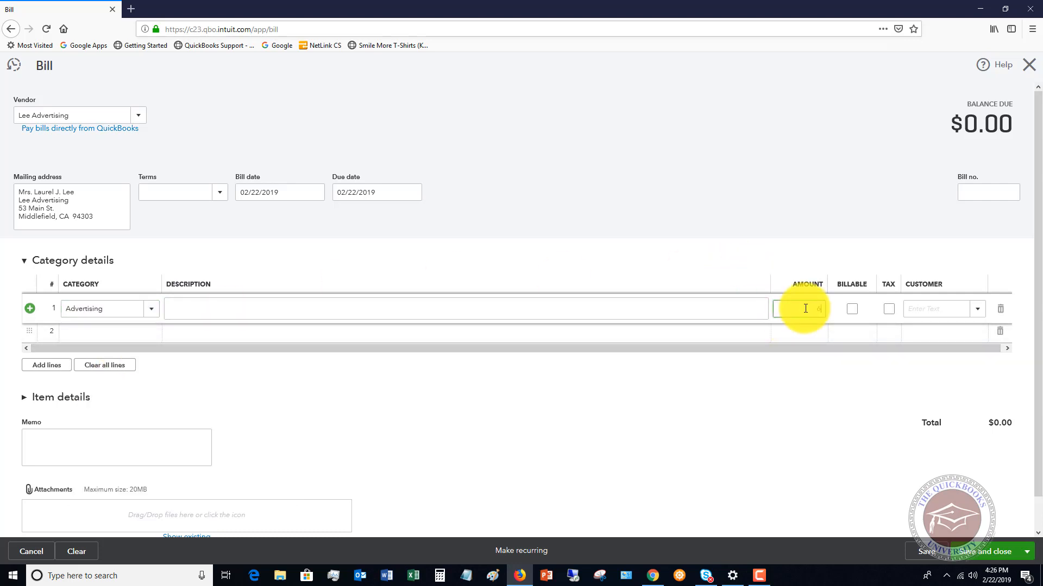
type("600")
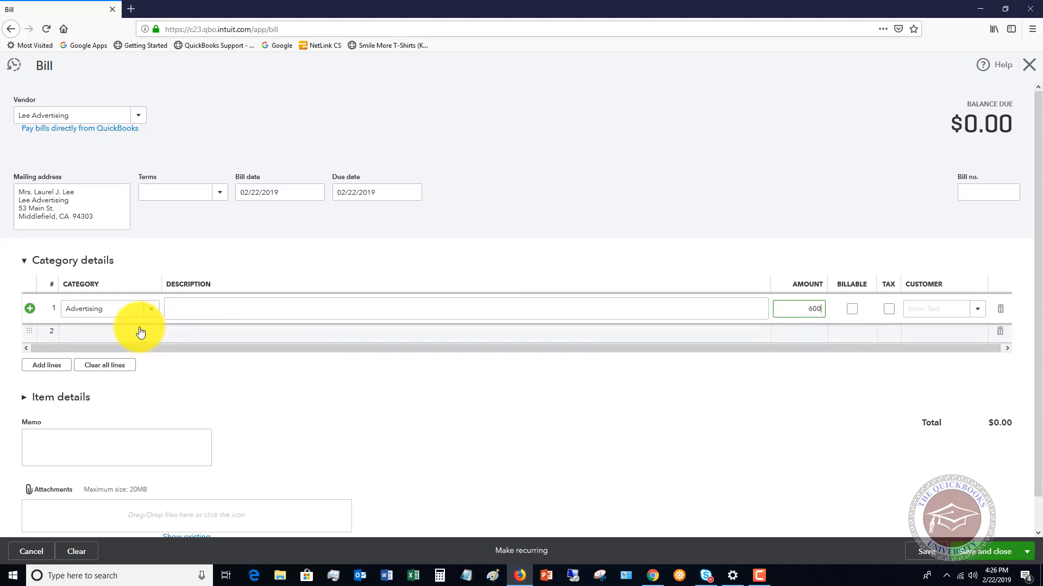
Set line 2 to Dues & Subscriptions with an amount of 100.00
left_click(110, 332)
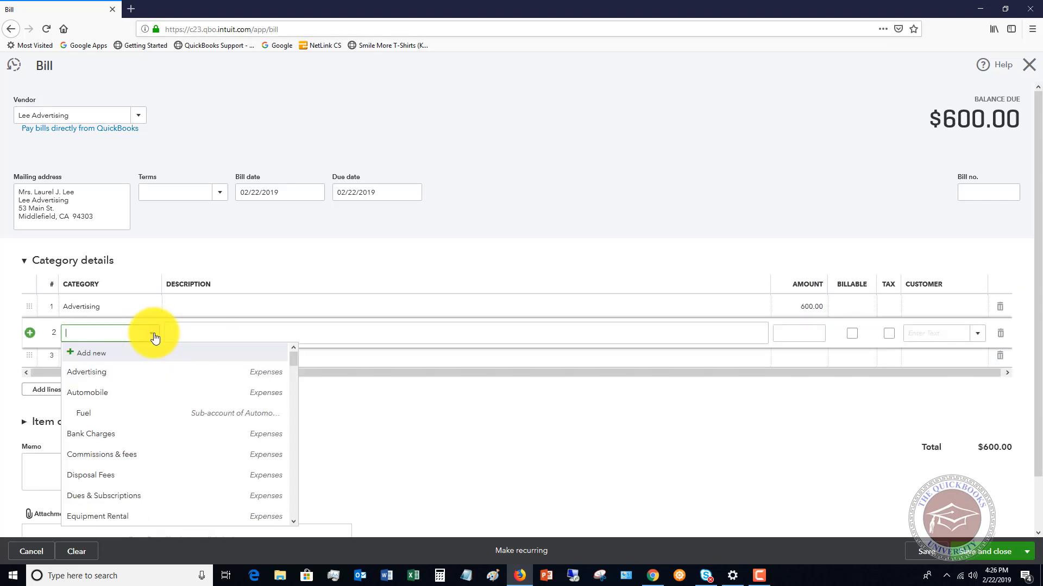
scroll("down", 3)
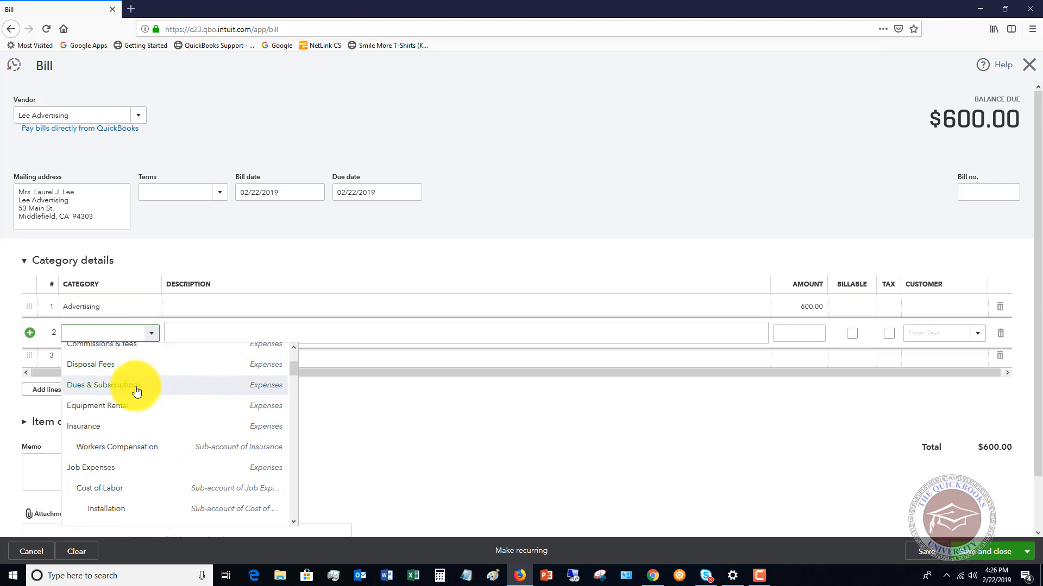
left_click(103, 385)
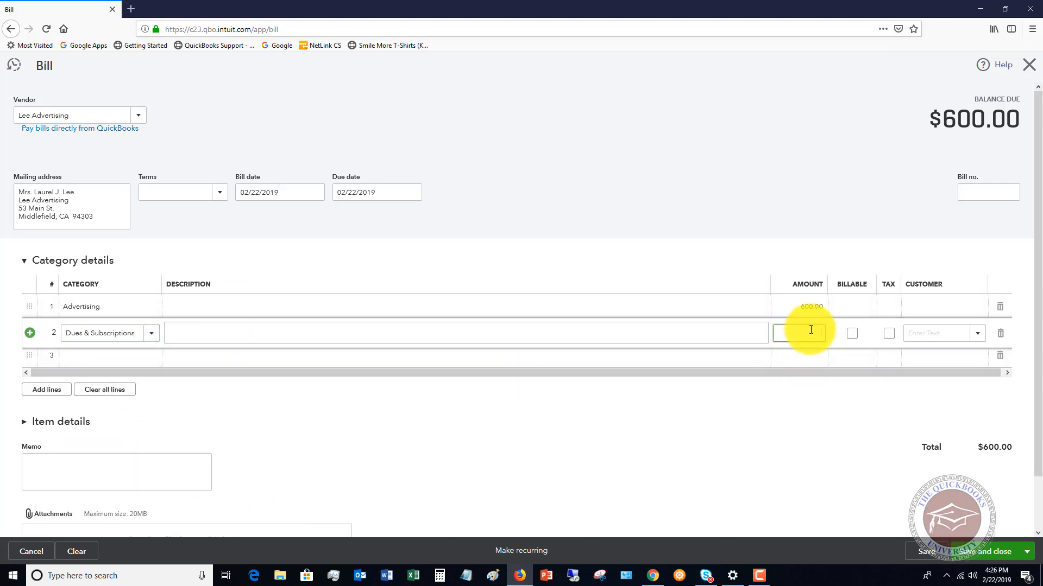
type("600")
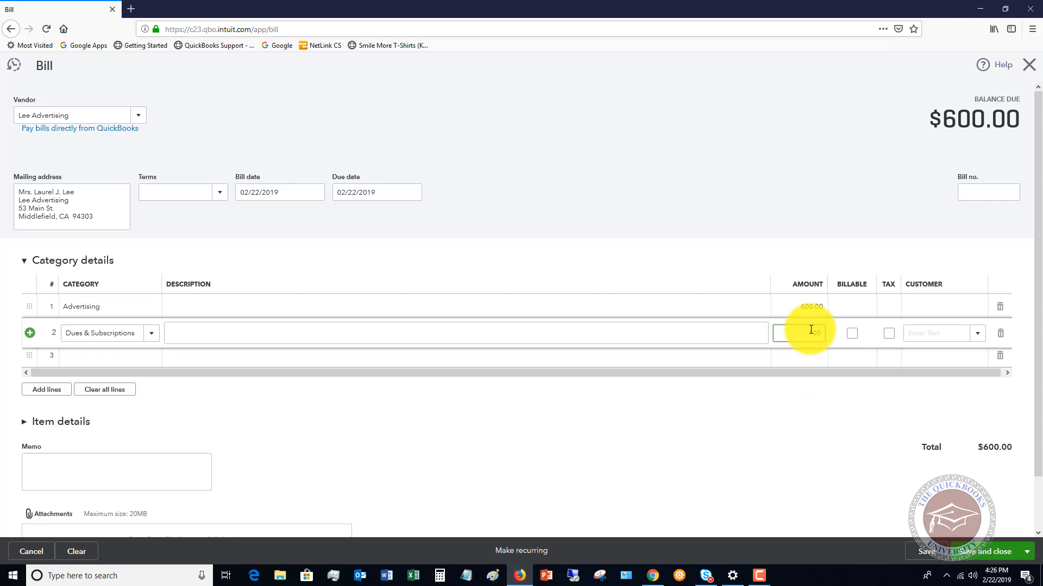
type("100.00")
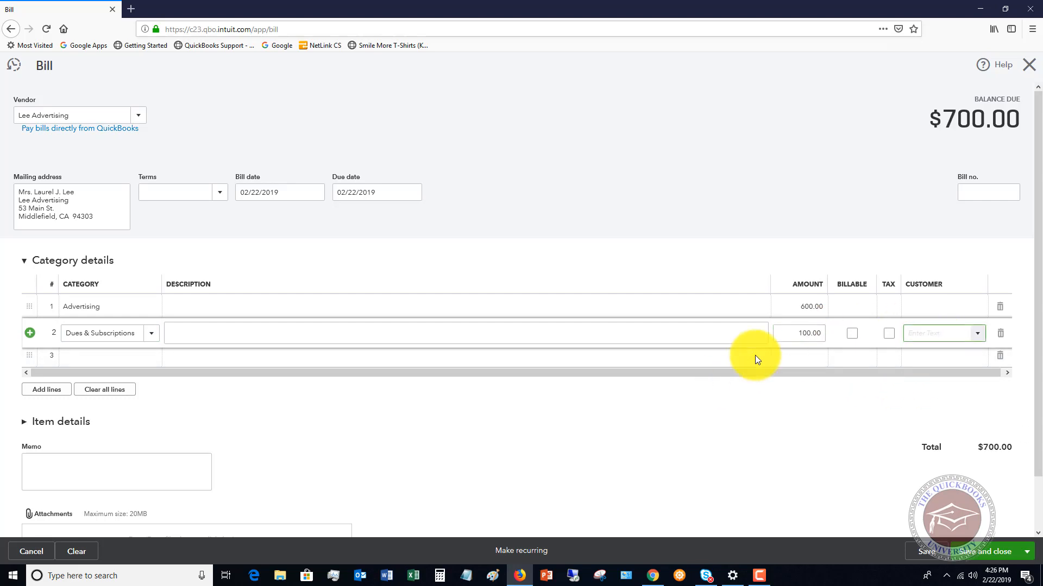
mouse_move(952, 119)
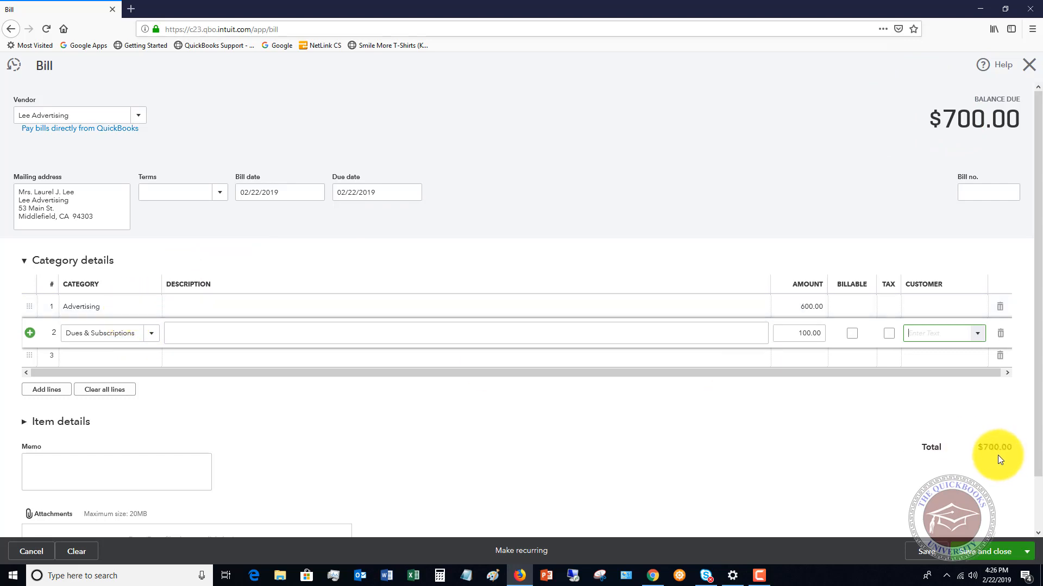
mouse_move(623, 428)
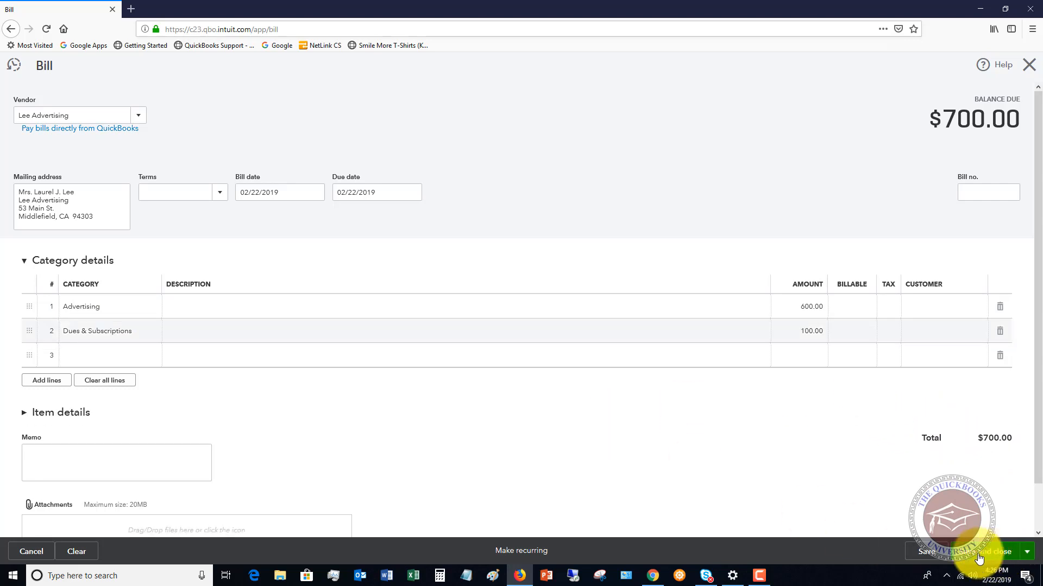
Save the $700 Lee Advertising bill and view its actions in Expense Transactions
left_click(984, 552)
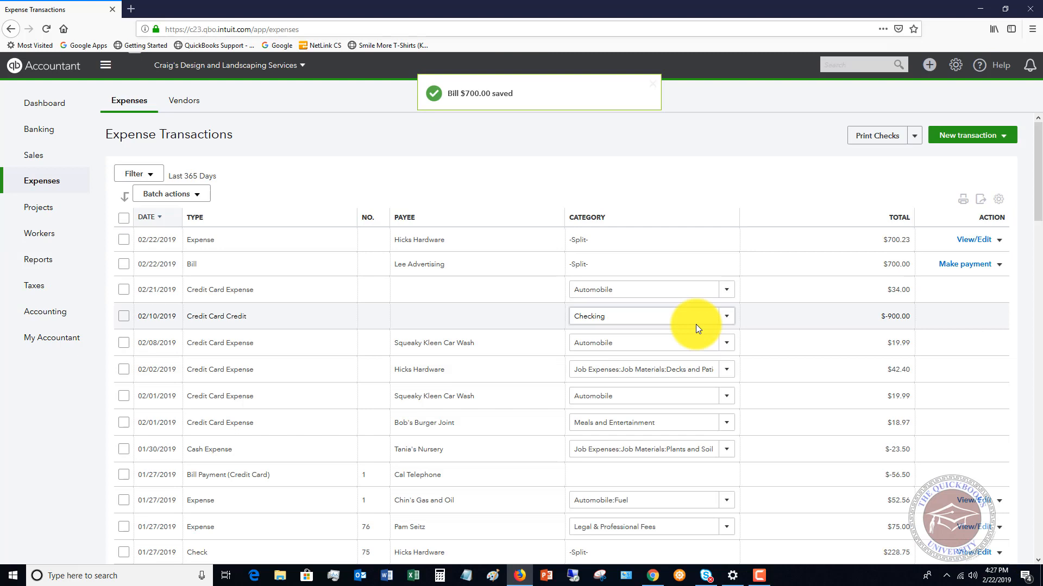
mouse_move(751, 258)
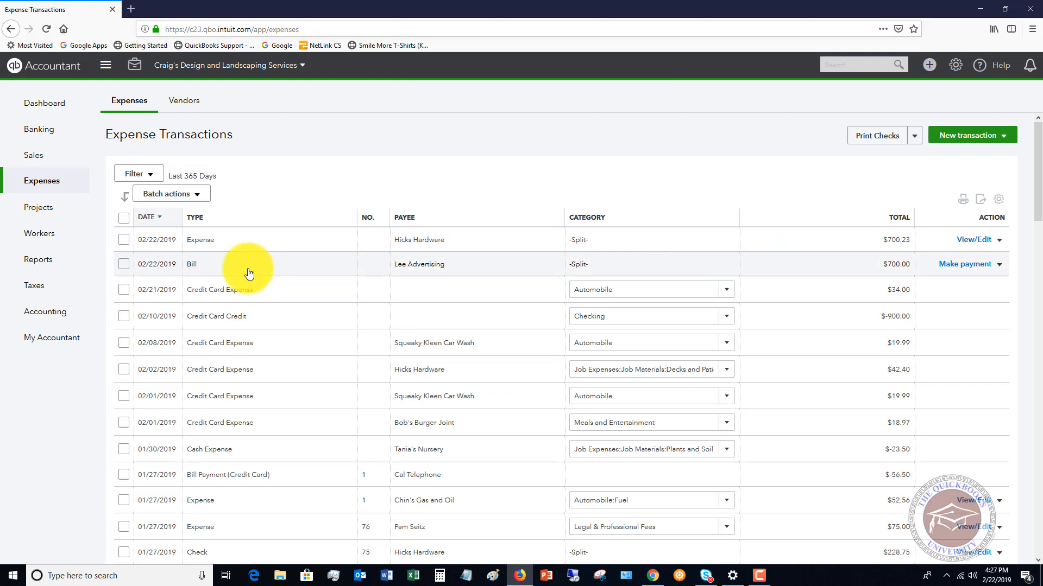
mouse_move(248, 242)
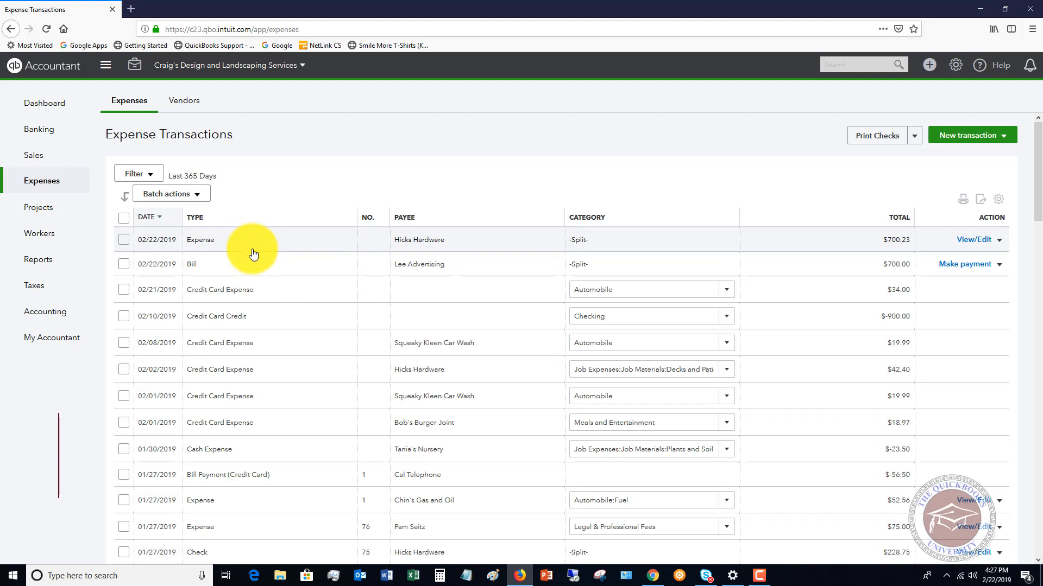
mouse_move(398, 281)
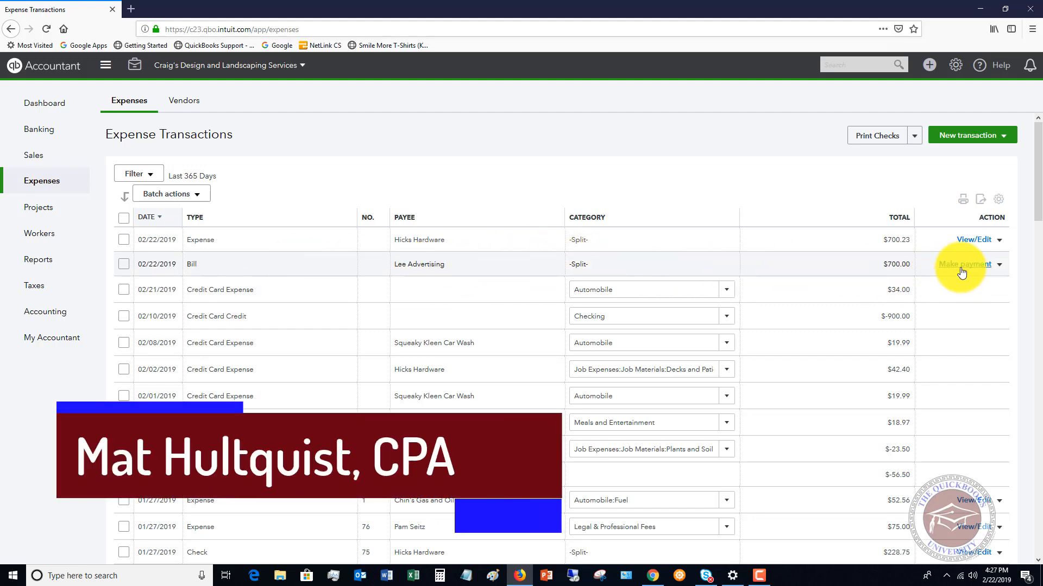
left_click(998, 264)
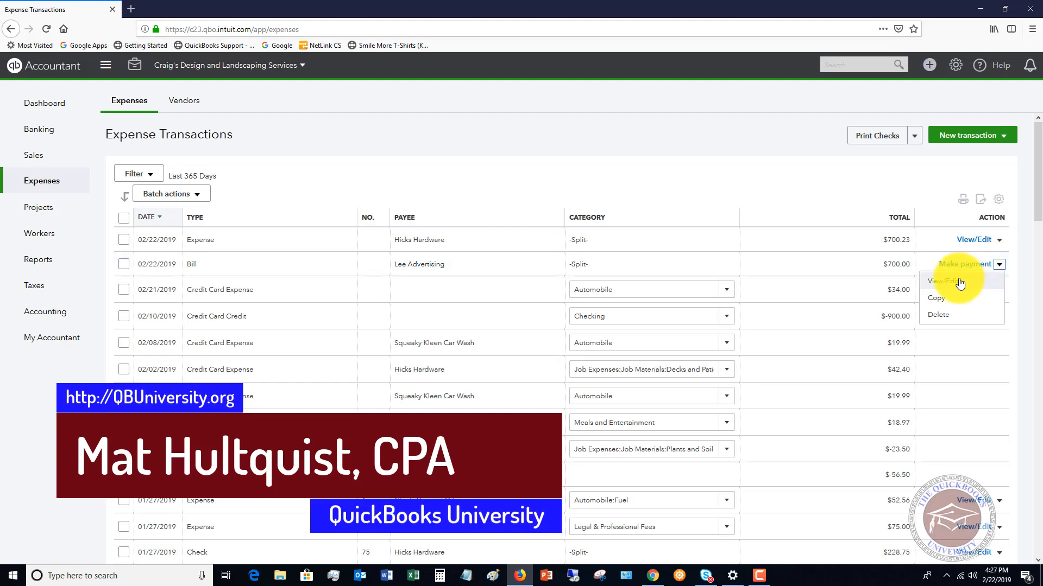